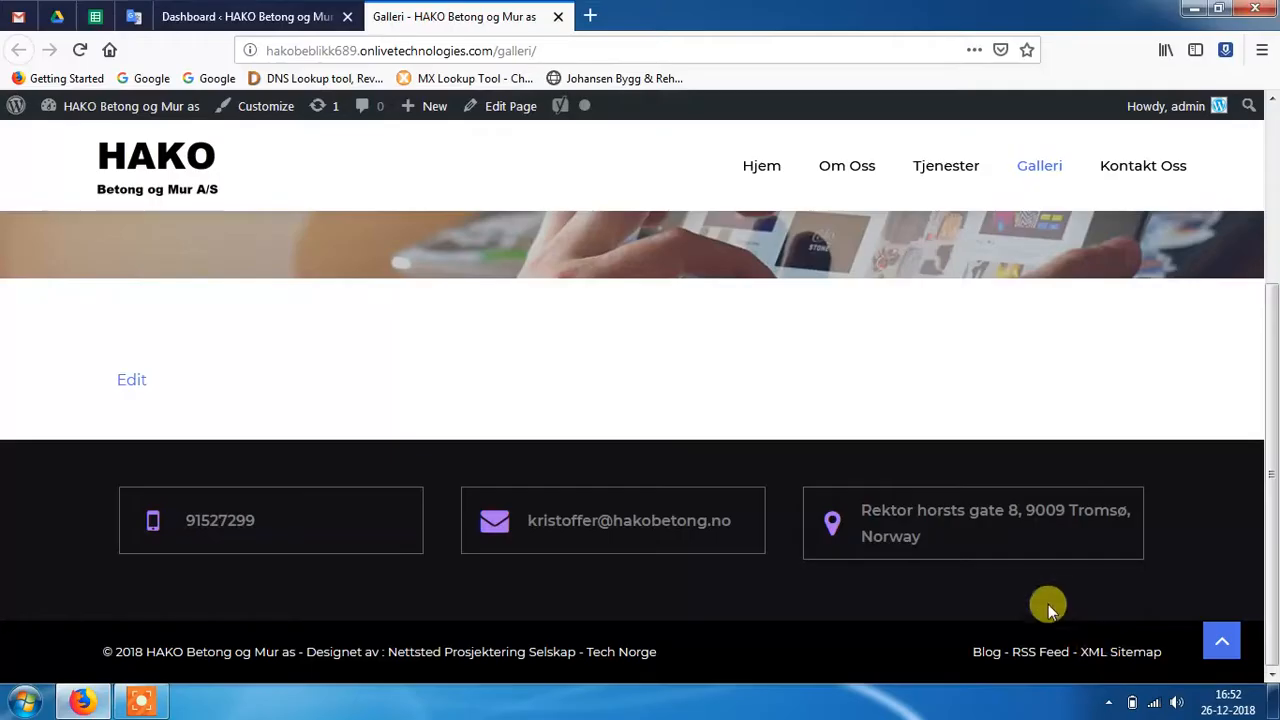
Step: Switch from the live Galleri page to the site's admin dashboard and look through it
{"action": "left_click", "coordinate": [240, 16]}
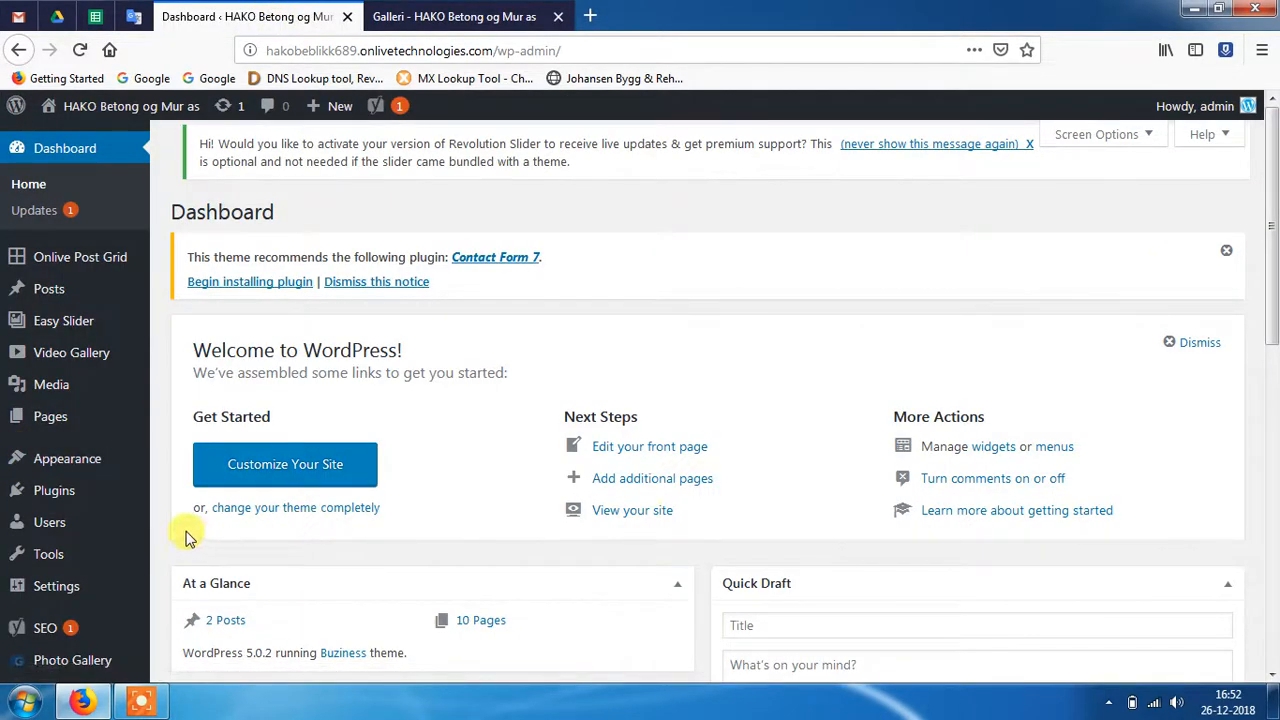
{"action": "scroll", "scroll_direction": "down", "scroll_amount": 3}
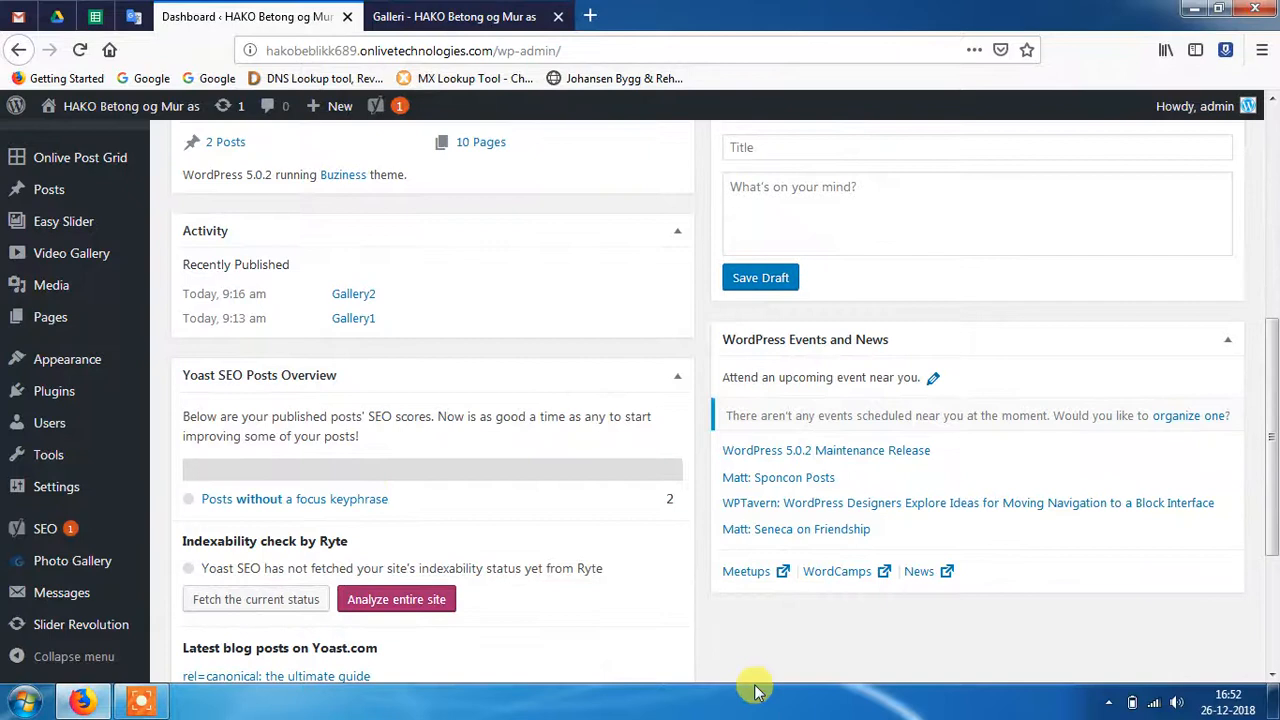
{"action": "mouse_move", "coordinate": [54, 390]}
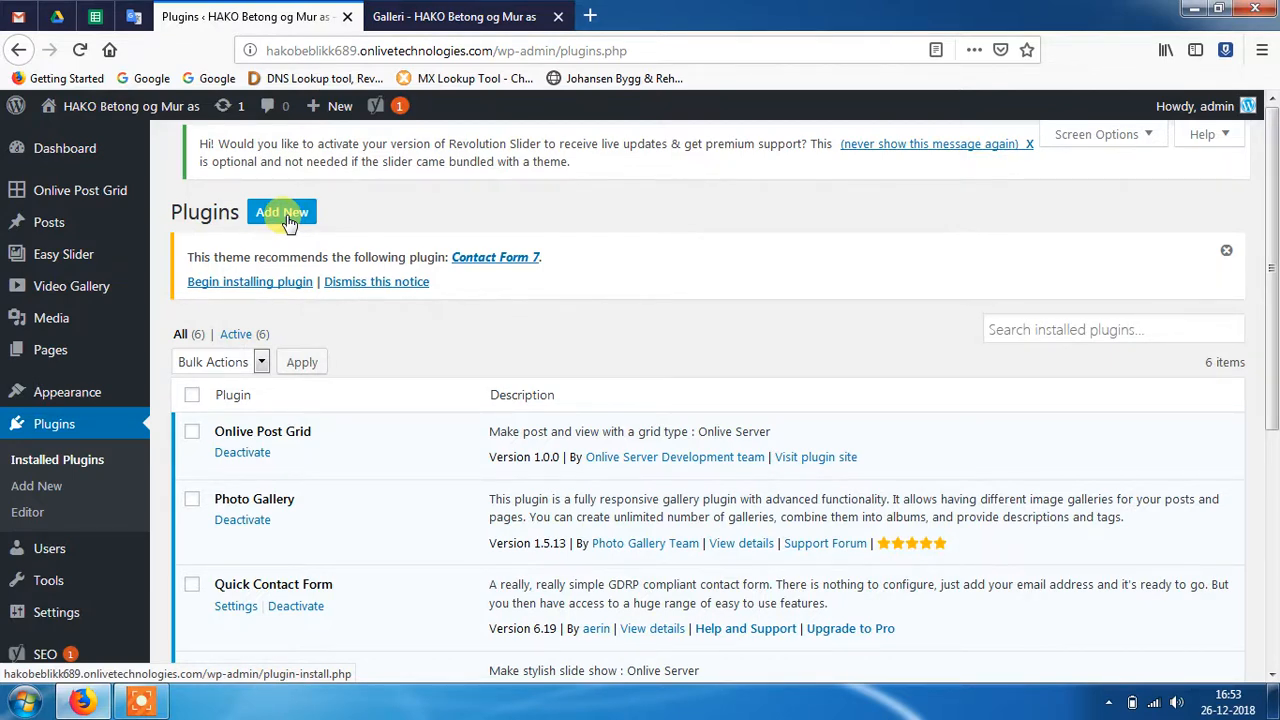
Step: Open Photo Gallery's galleries list showing Client logo, Betong and Mur as
{"action": "scroll", "scroll_direction": "down", "scroll_amount": 3}
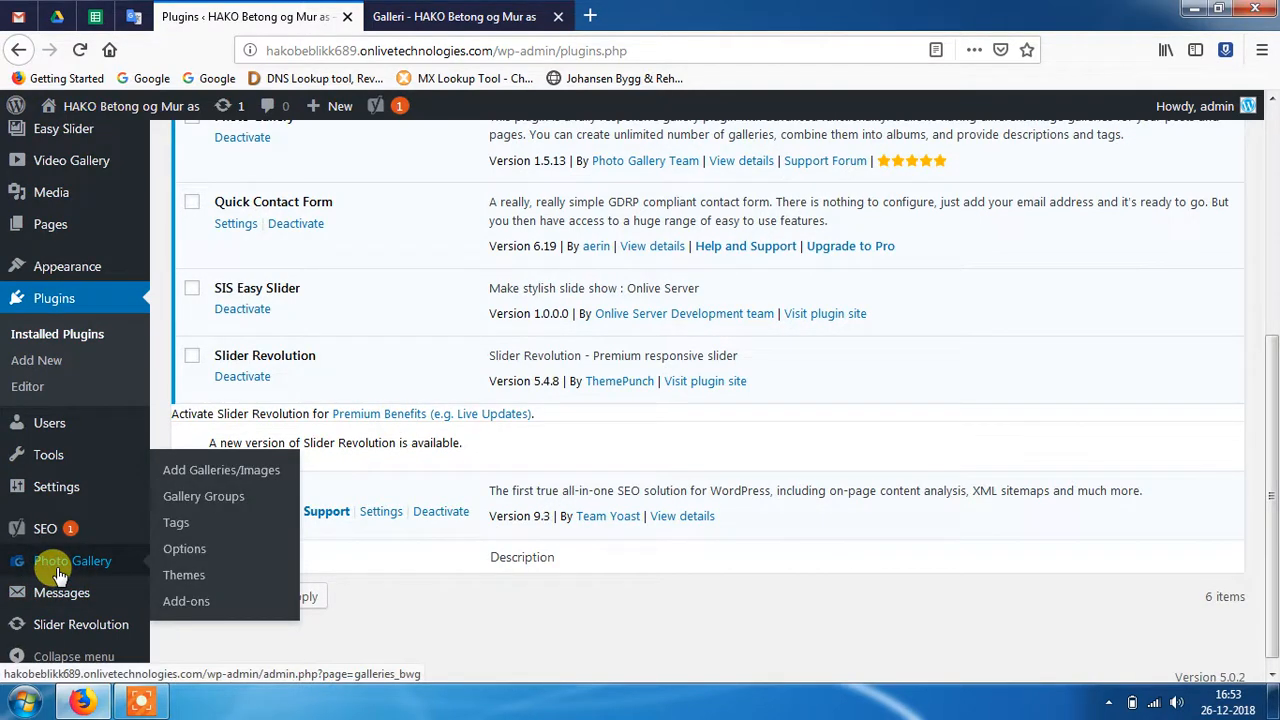
{"action": "left_click", "coordinate": [72, 560]}
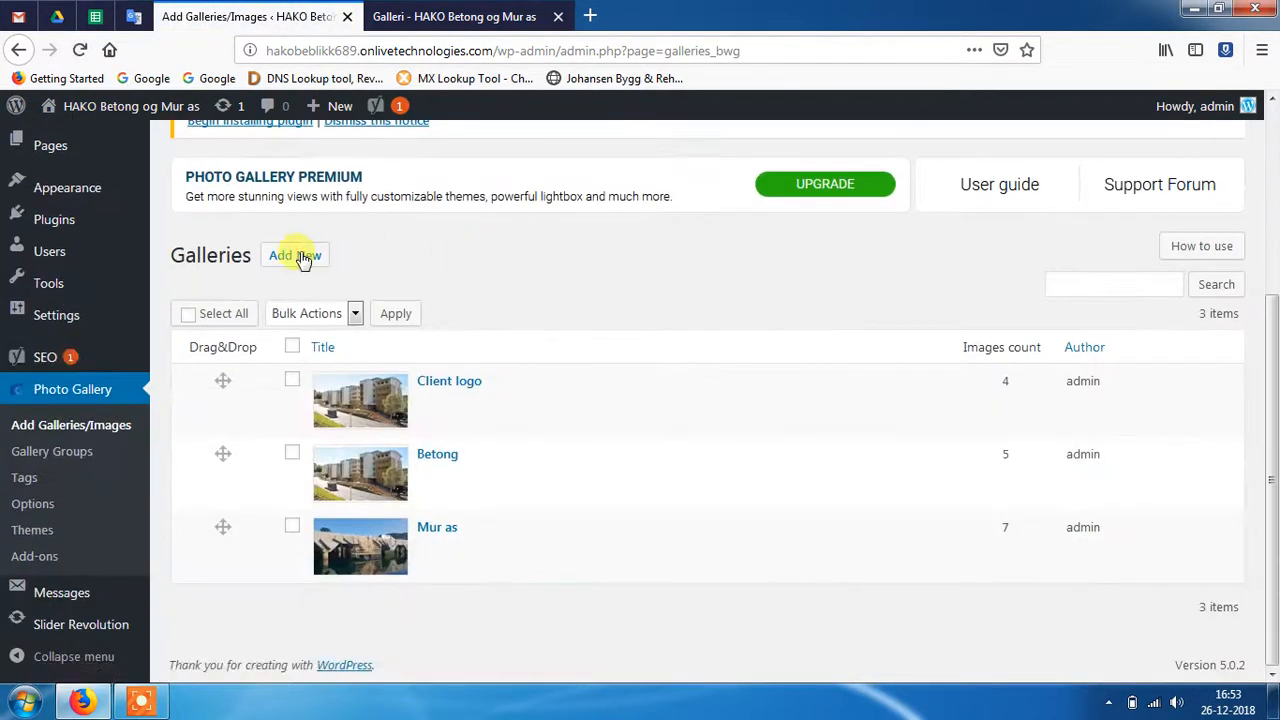
{"action": "left_click", "coordinate": [296, 256]}
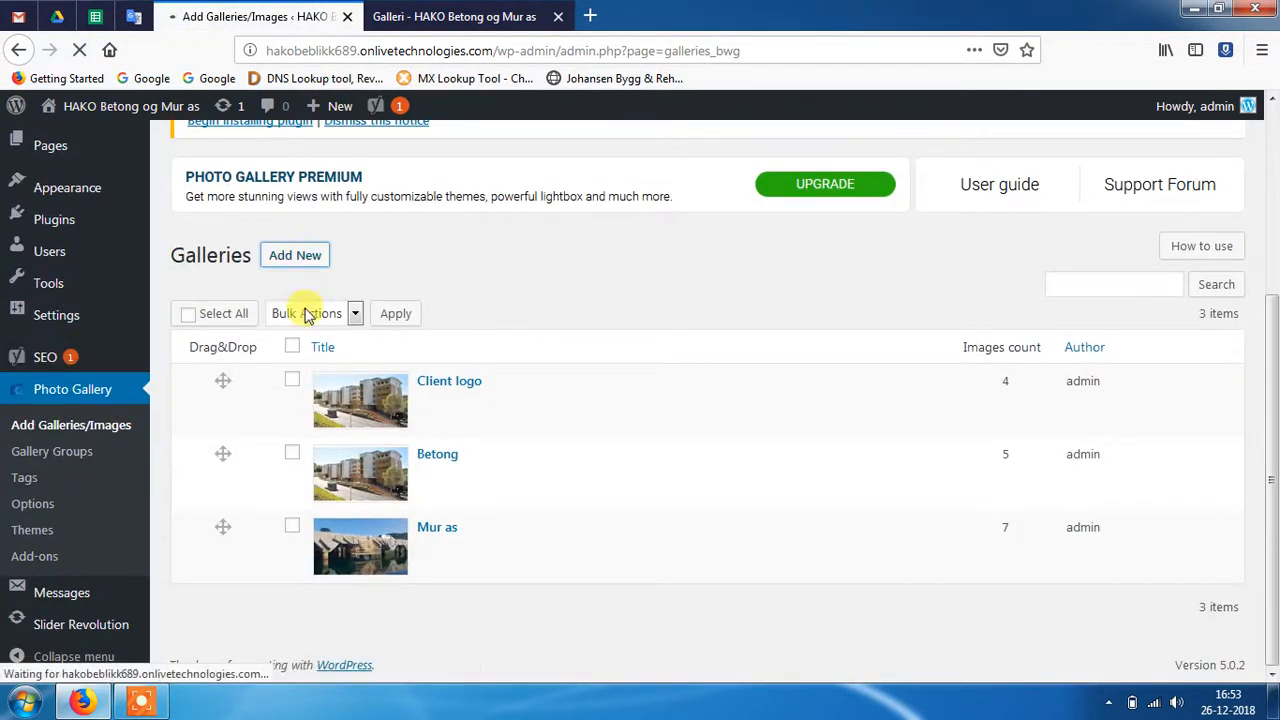
{"action": "left_click", "coordinate": [294, 256]}
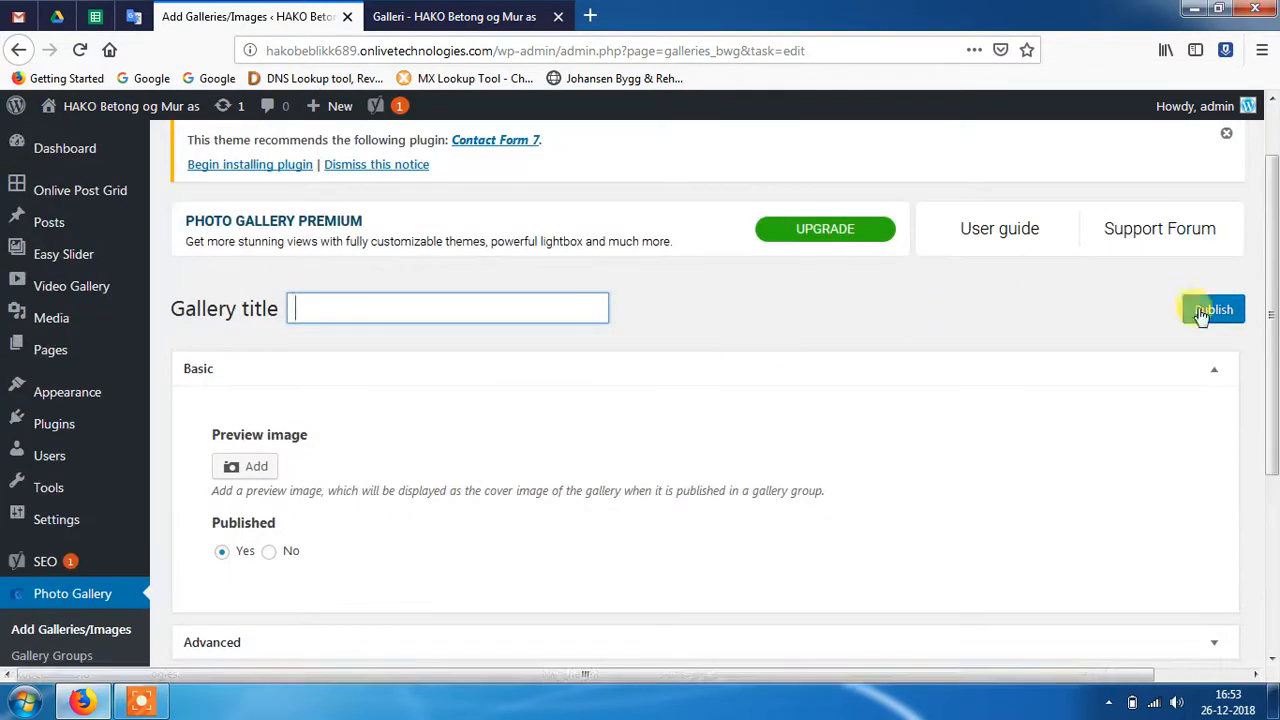
{"action": "left_click", "coordinate": [1212, 308]}
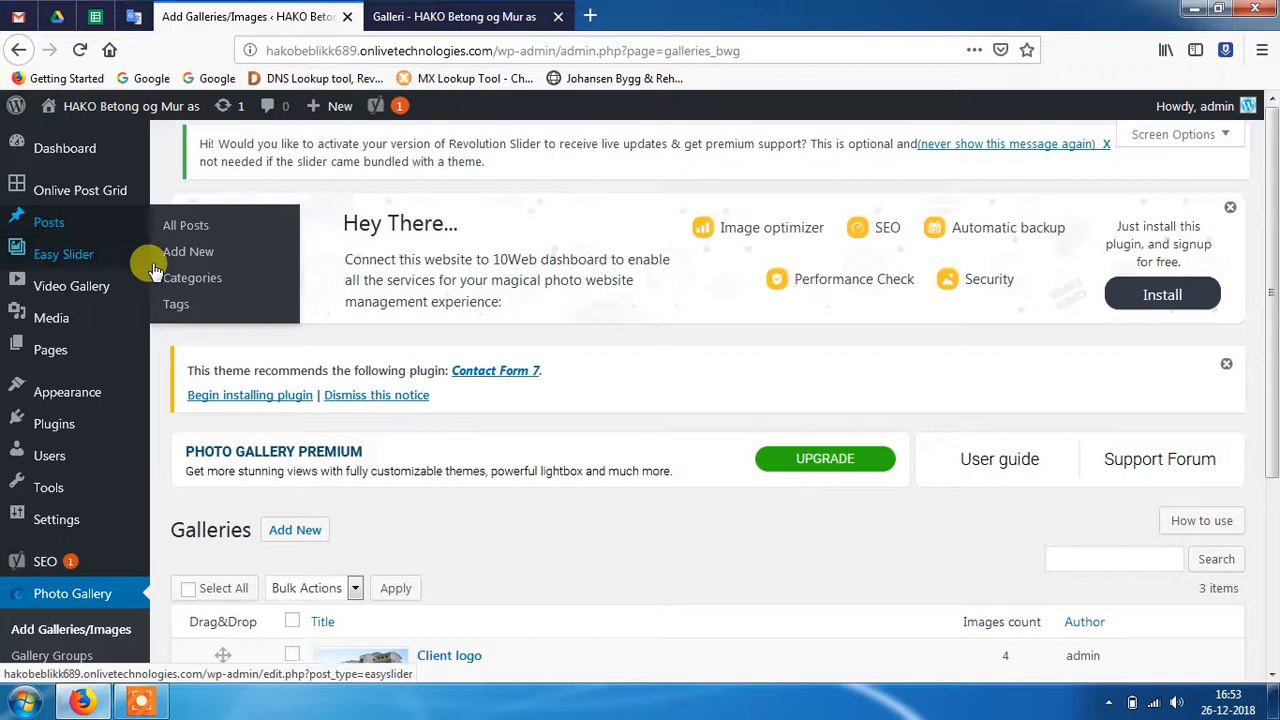
Step: Review the post categories (Demo, Uncategorized), then start a blank new post
{"action": "left_click", "coordinate": [192, 278]}
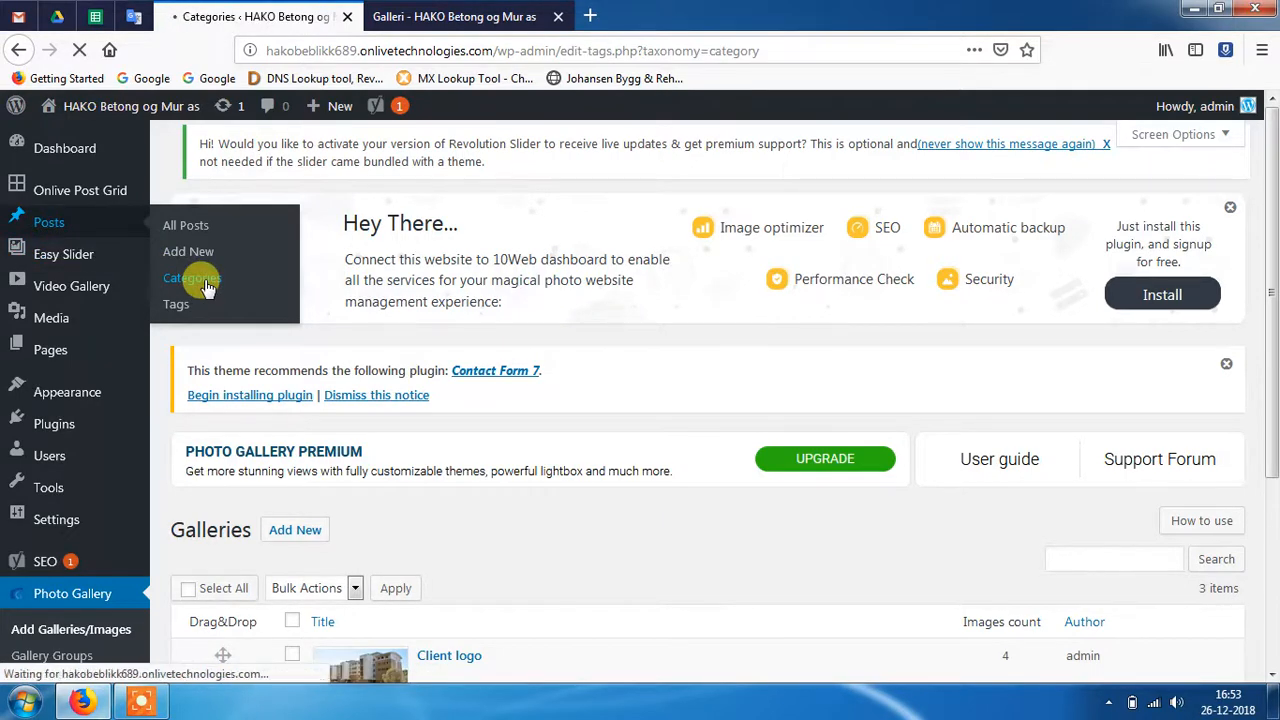
{"action": "left_click", "coordinate": [192, 278]}
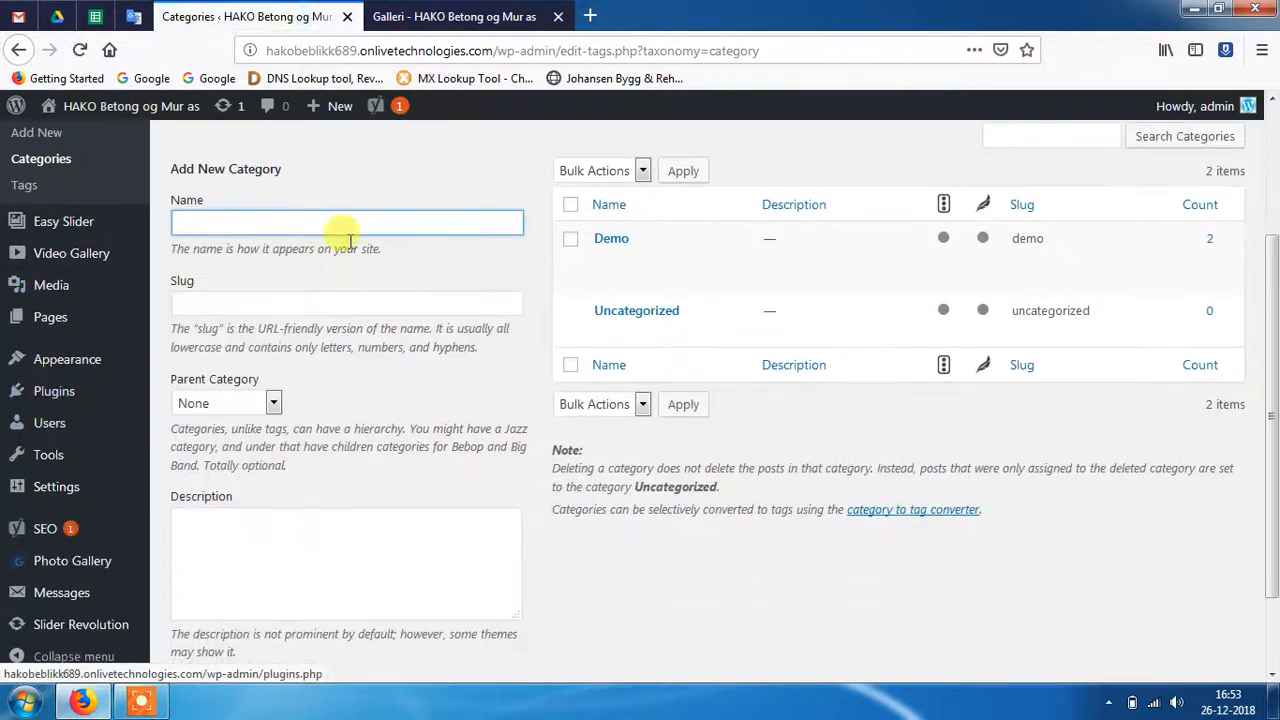
{"action": "left_click", "coordinate": [346, 222]}
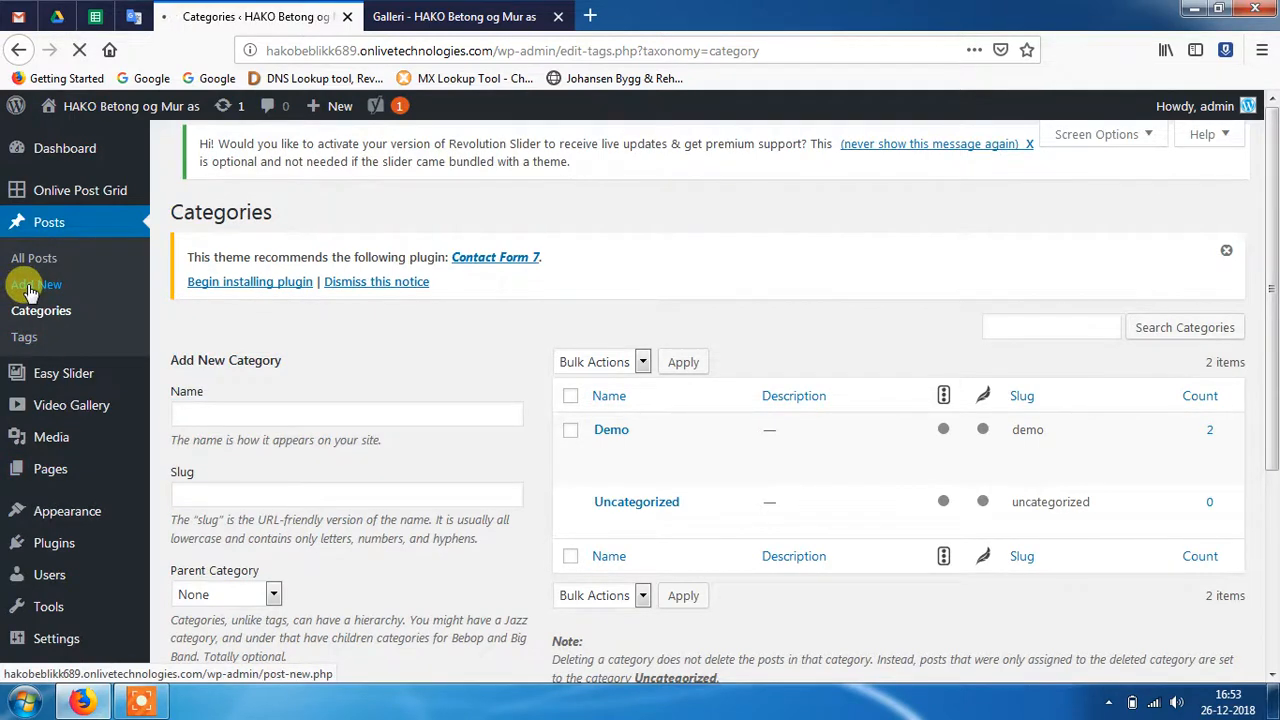
{"action": "left_click", "coordinate": [36, 284]}
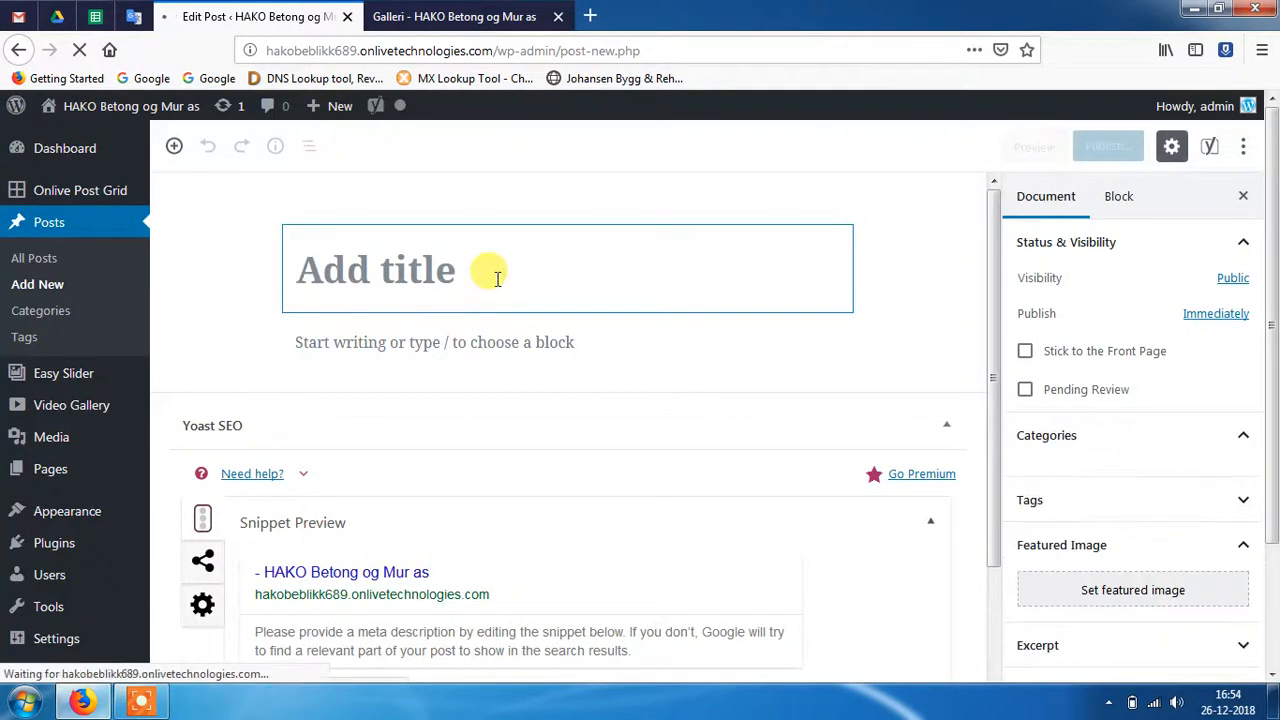
Step: Title the new post 'Gallery'
{"action": "type", "text": "G"}
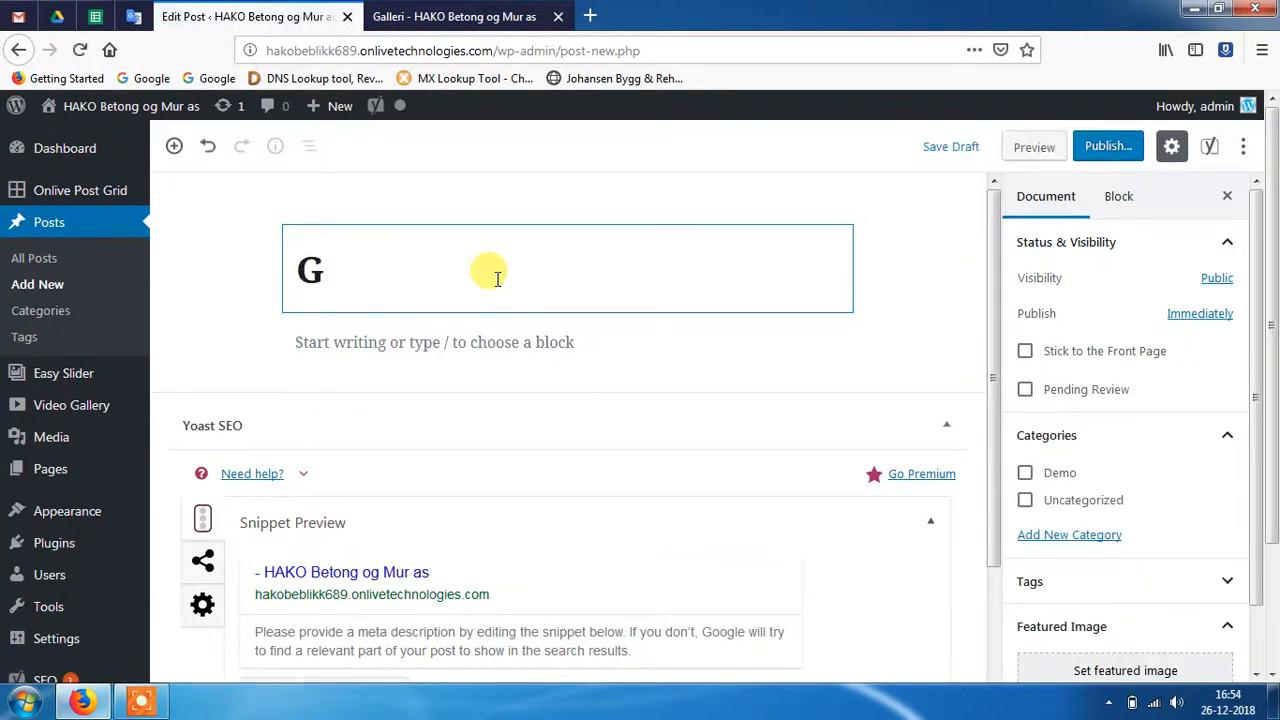
{"action": "type", "text": "allery"}
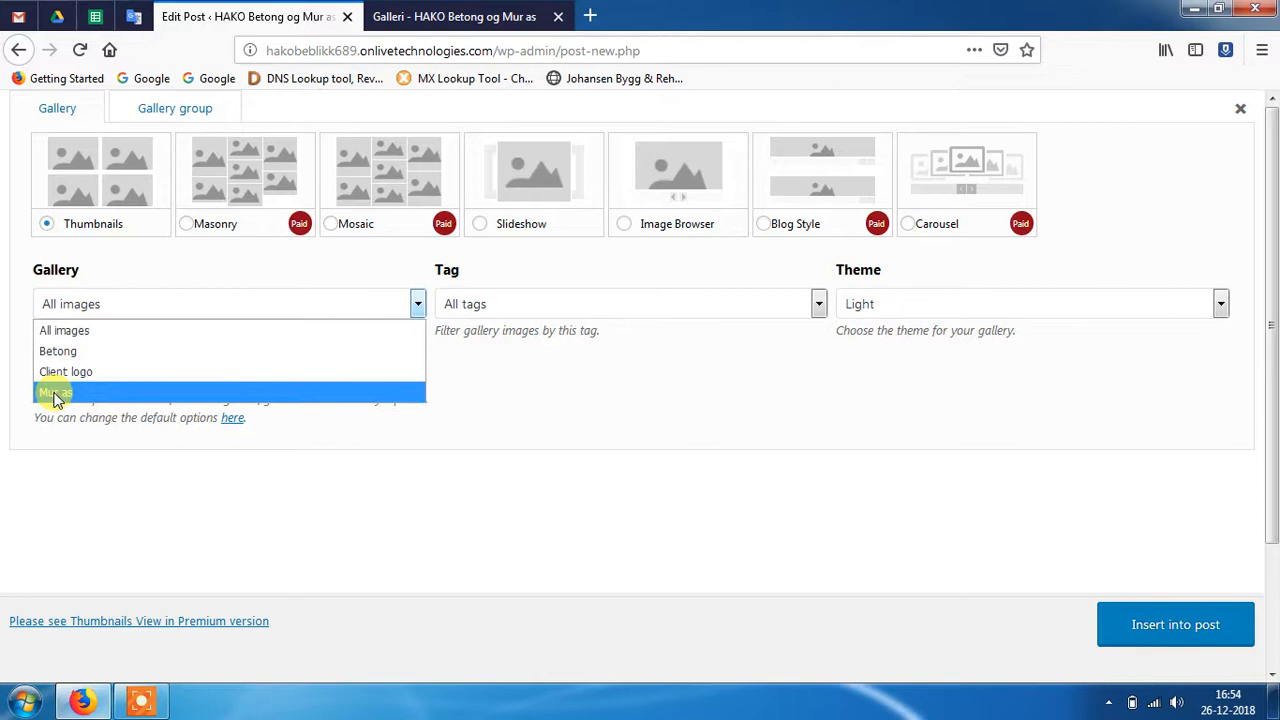
Step: Choose the Mur as gallery with thumbnail dimensions 600 × 400
{"action": "left_click", "coordinate": [56, 390]}
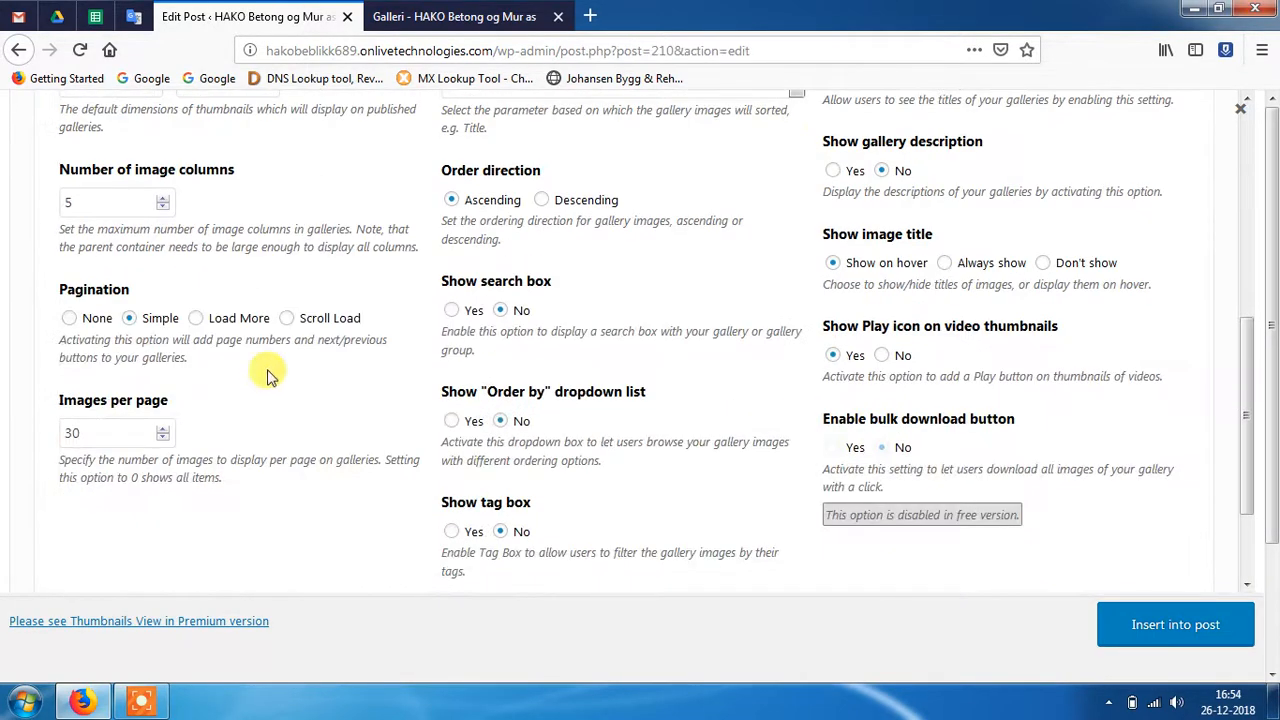
{"action": "scroll", "scroll_direction": "up", "scroll_amount": 3}
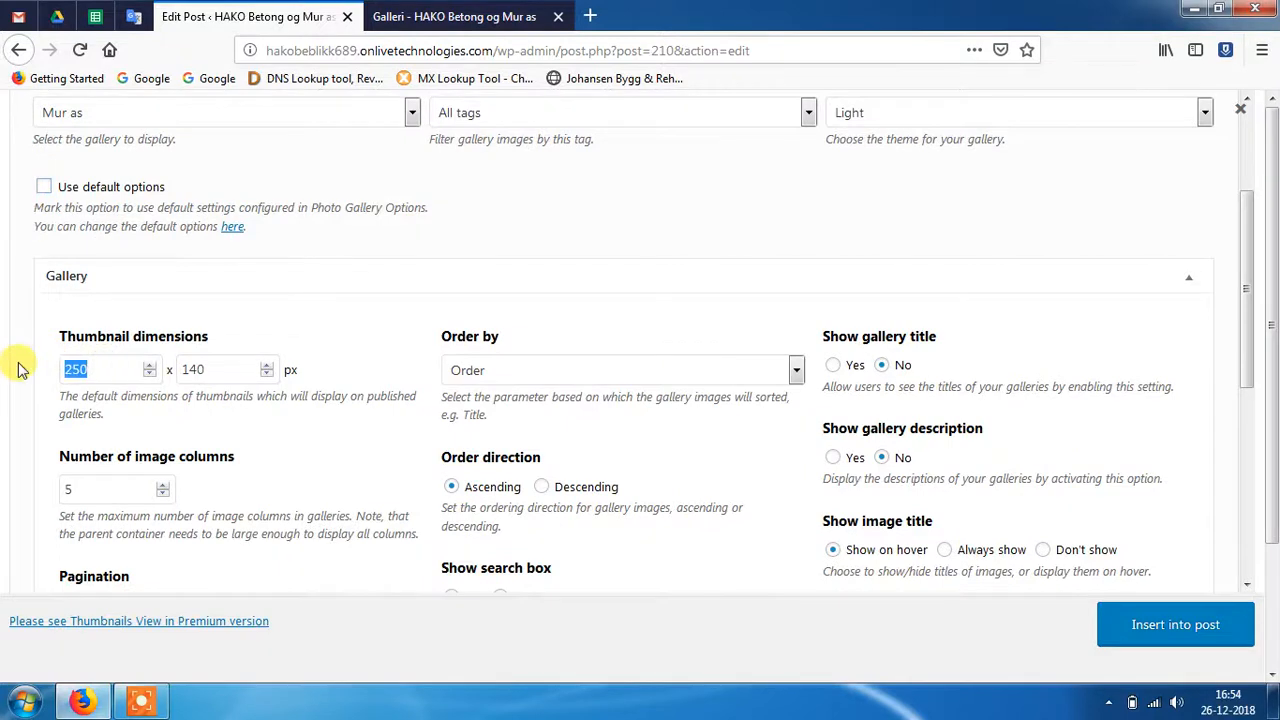
{"action": "type", "text": "600"}
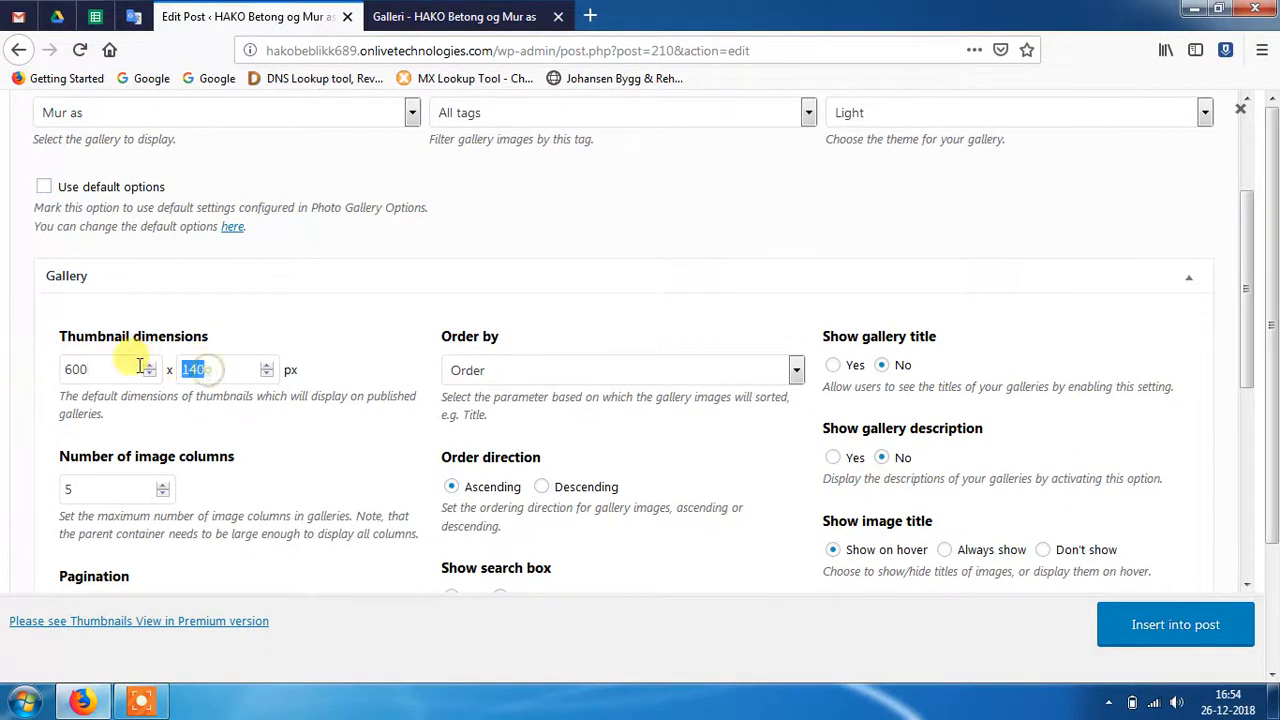
{"action": "type", "text": "400"}
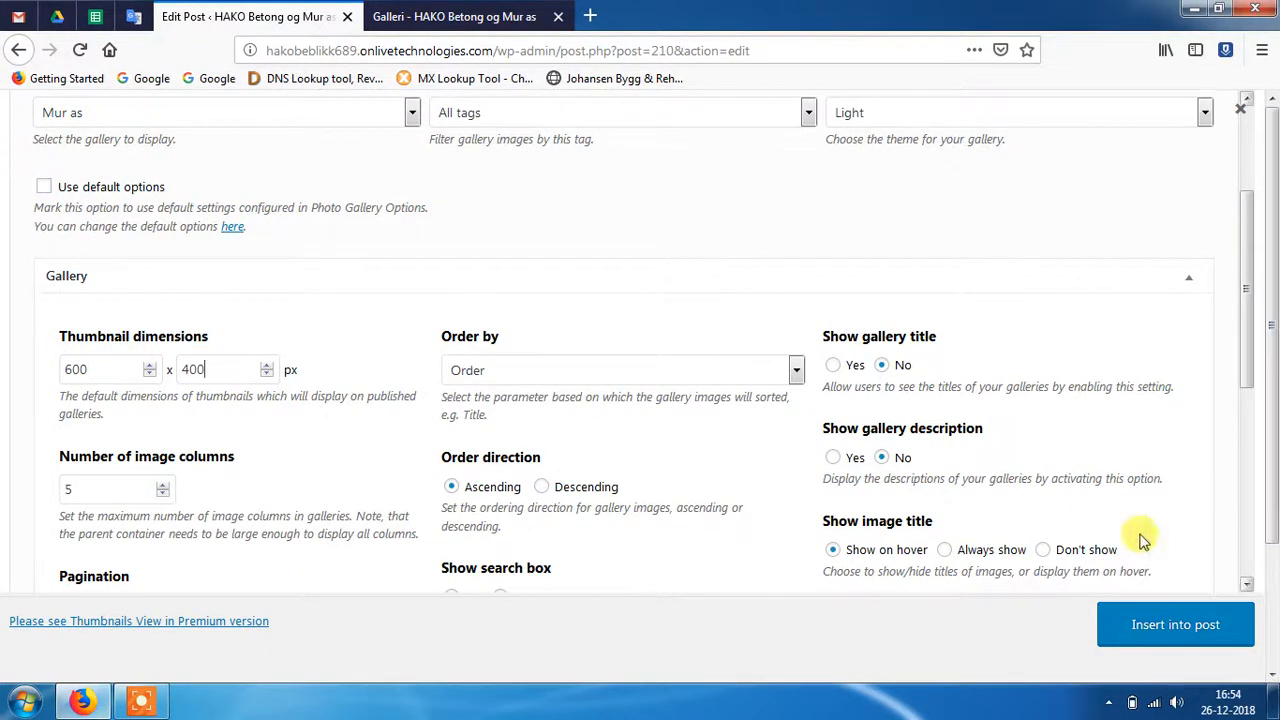
{"action": "mouse_move", "coordinate": [428, 436]}
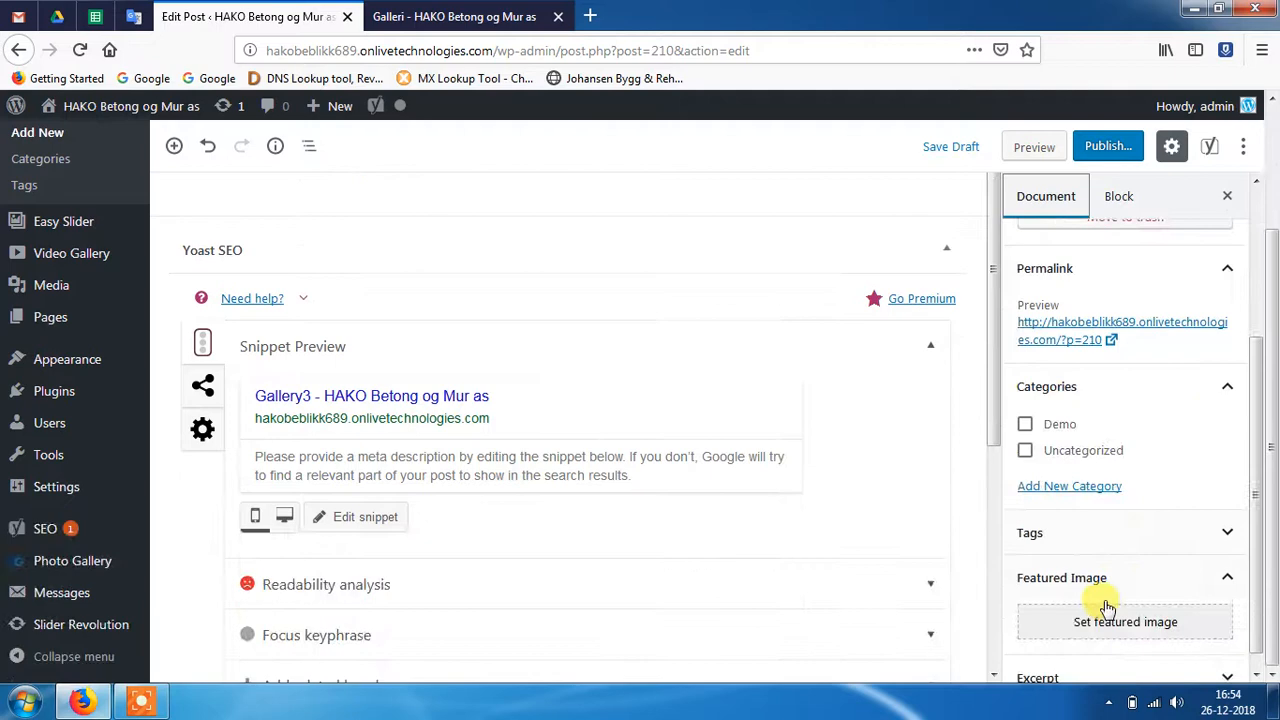
Step: Set a featured building photo, file under Demo, publish Gallery3 and return to the posts list
{"action": "left_click", "coordinate": [1124, 620]}
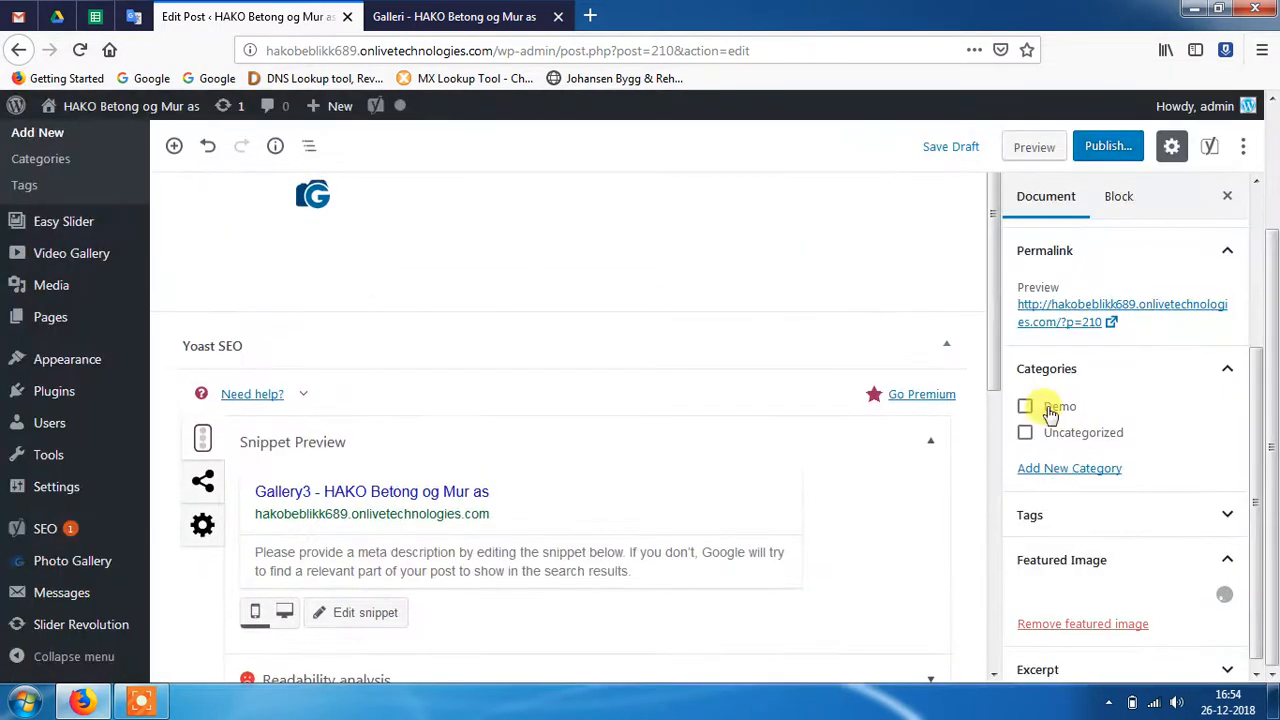
{"action": "left_click", "coordinate": [1024, 406]}
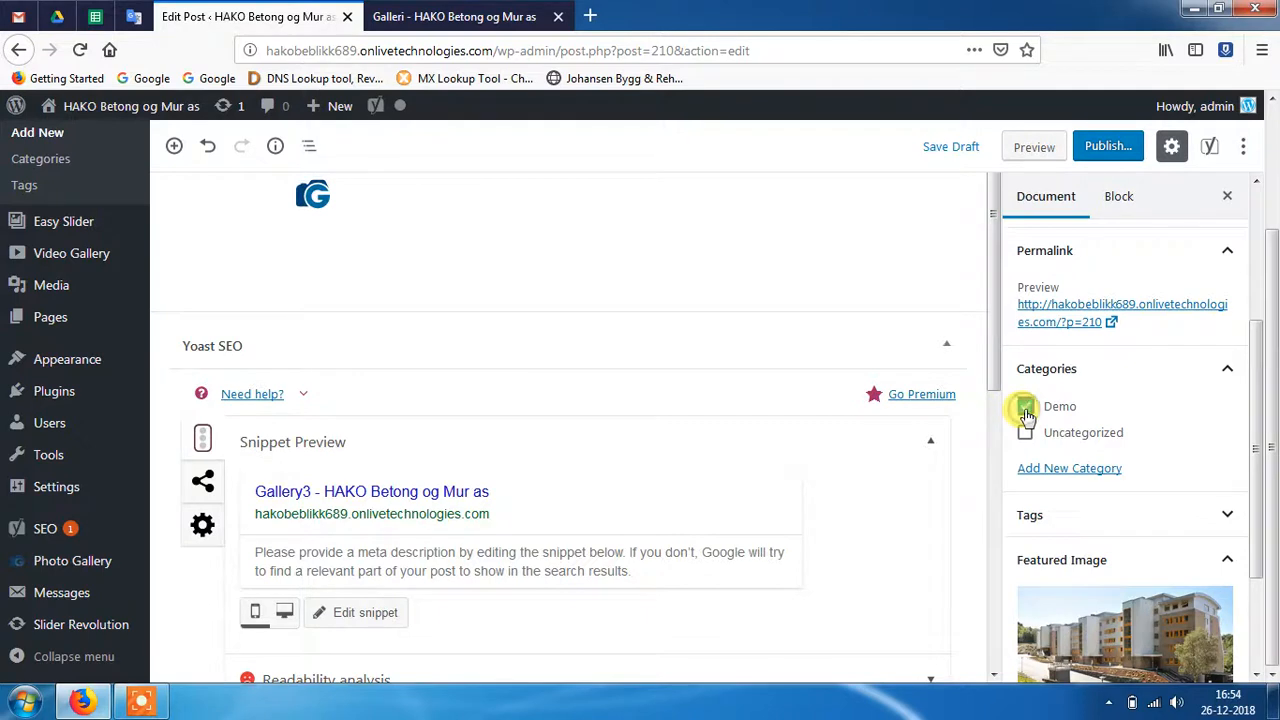
{"action": "left_click", "coordinate": [1106, 146]}
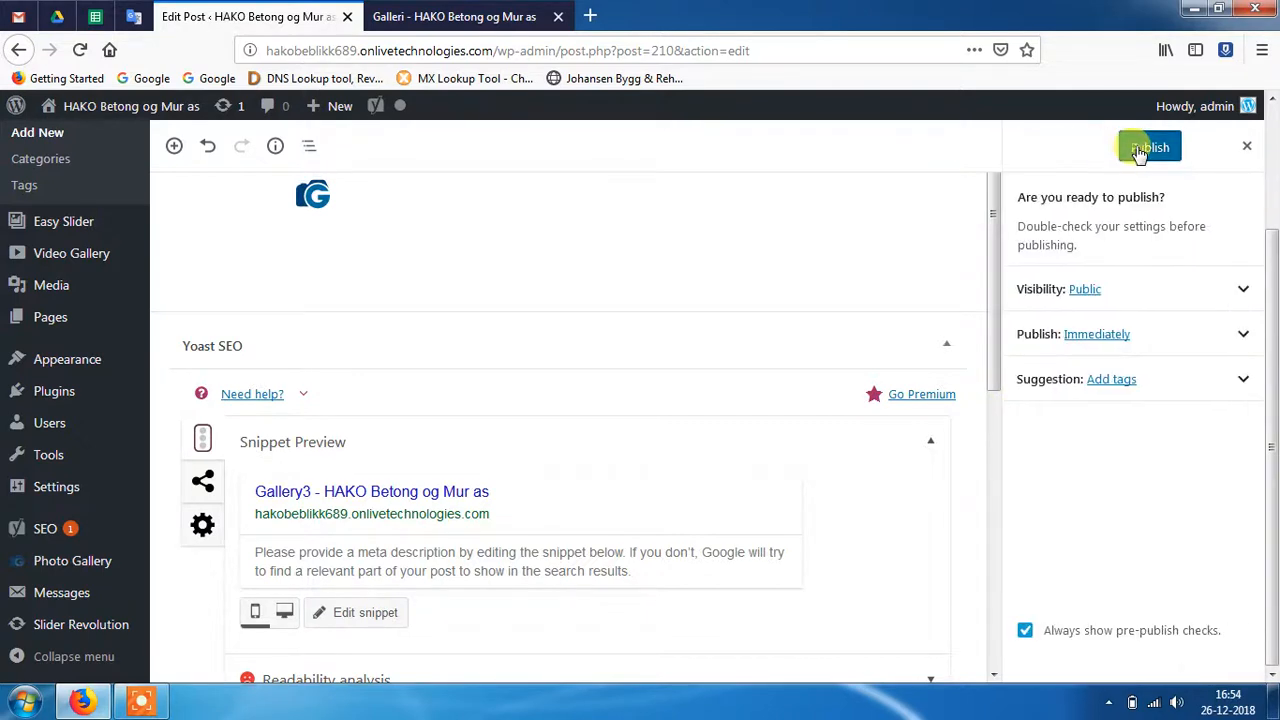
{"action": "left_click", "coordinate": [1148, 146]}
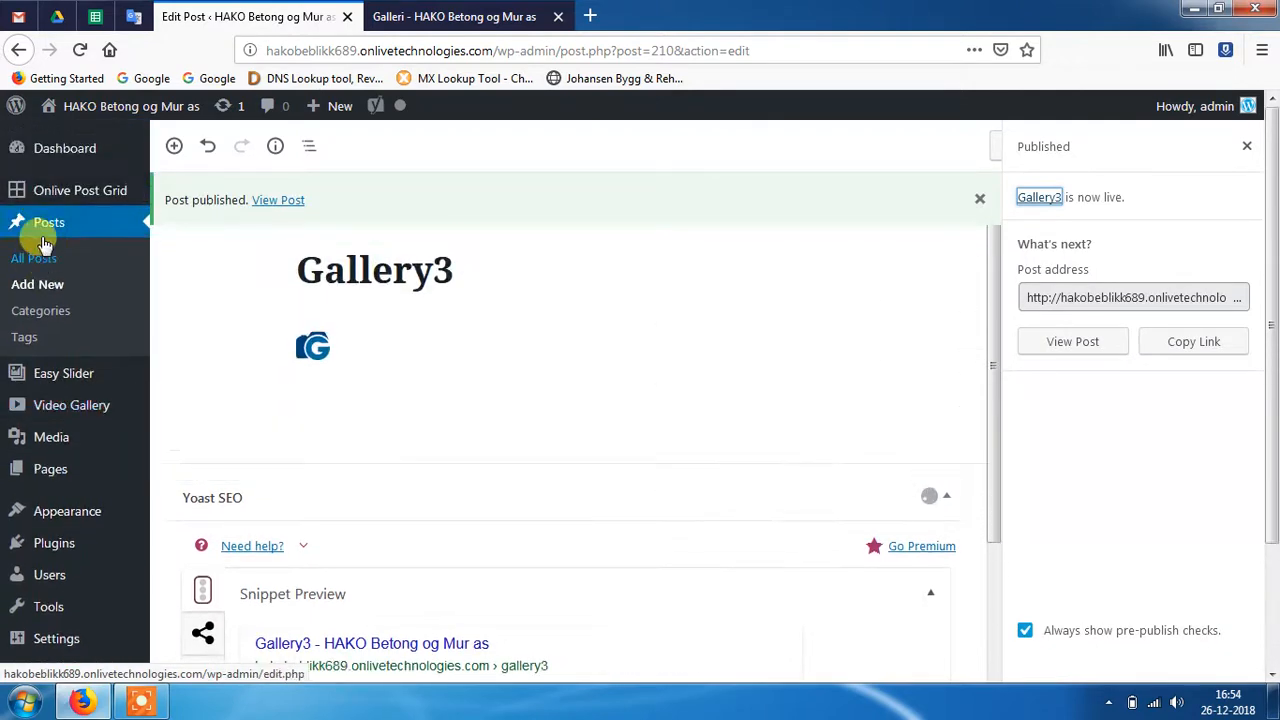
{"action": "left_click", "coordinate": [48, 222]}
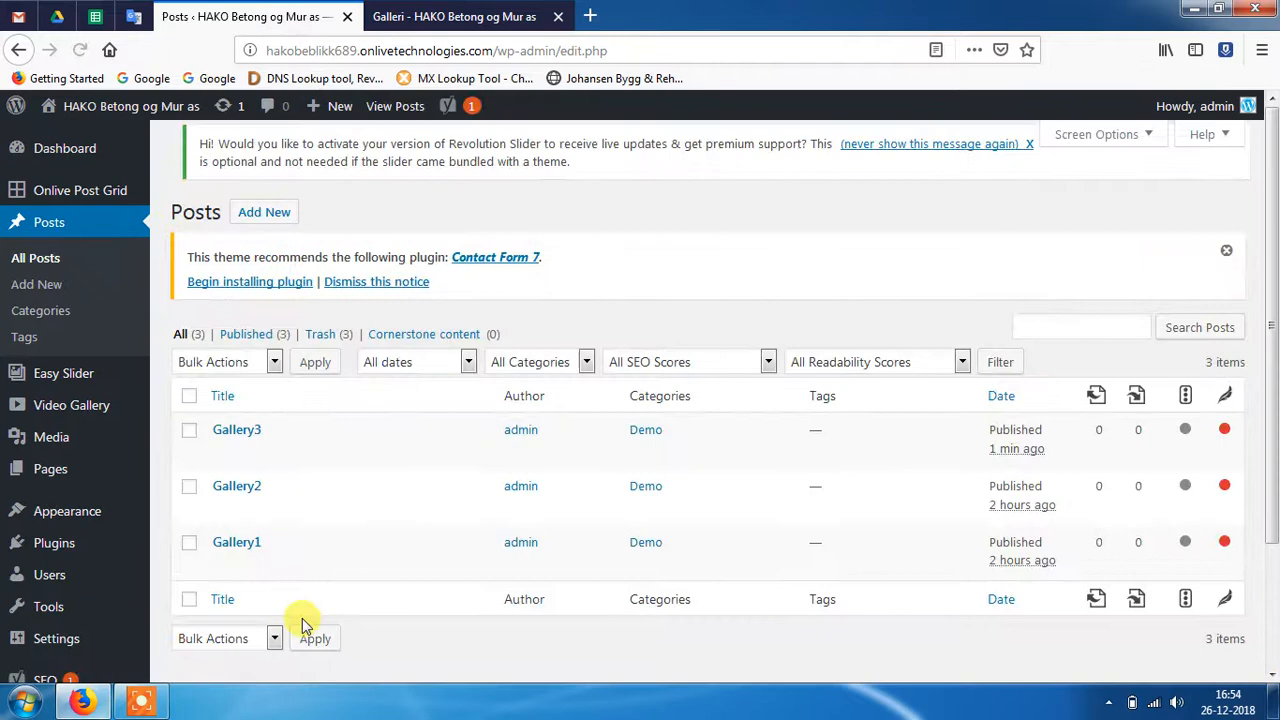
Step: Go to the live Galleri page and open it in the editor via Edit Page
{"action": "scroll", "scroll_direction": "down", "scroll_amount": 3}
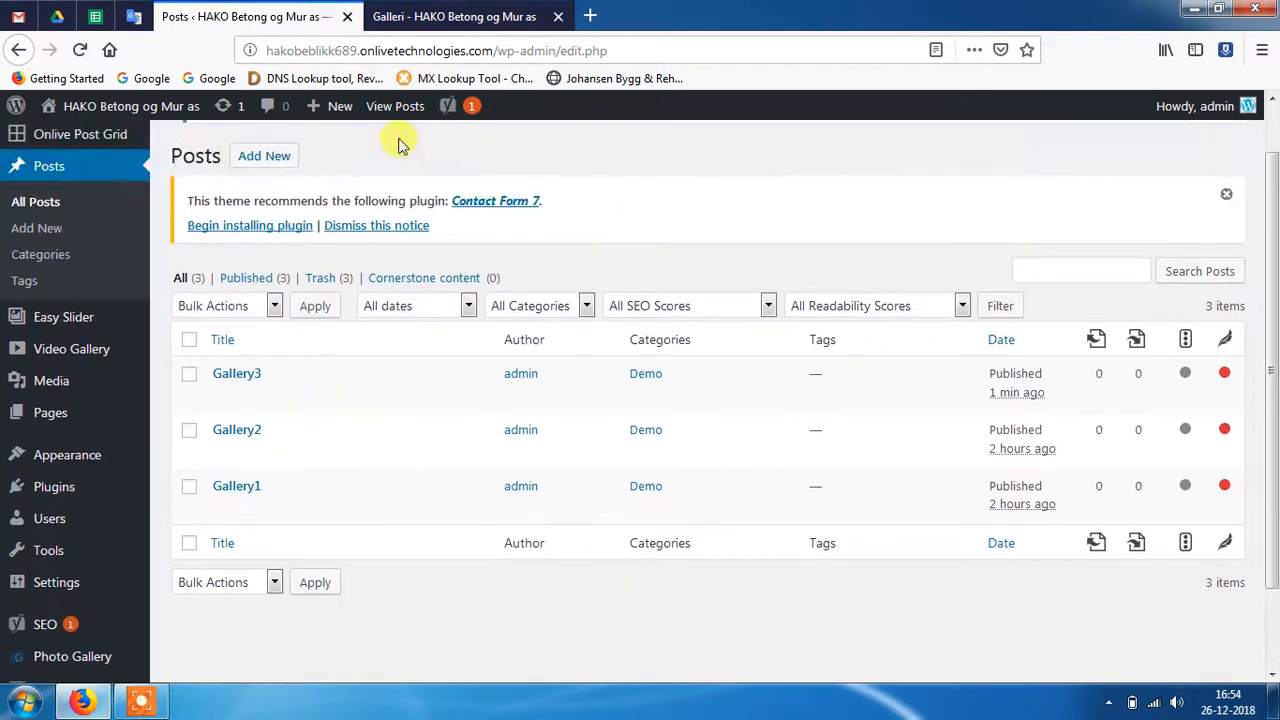
{"action": "left_click", "coordinate": [452, 16]}
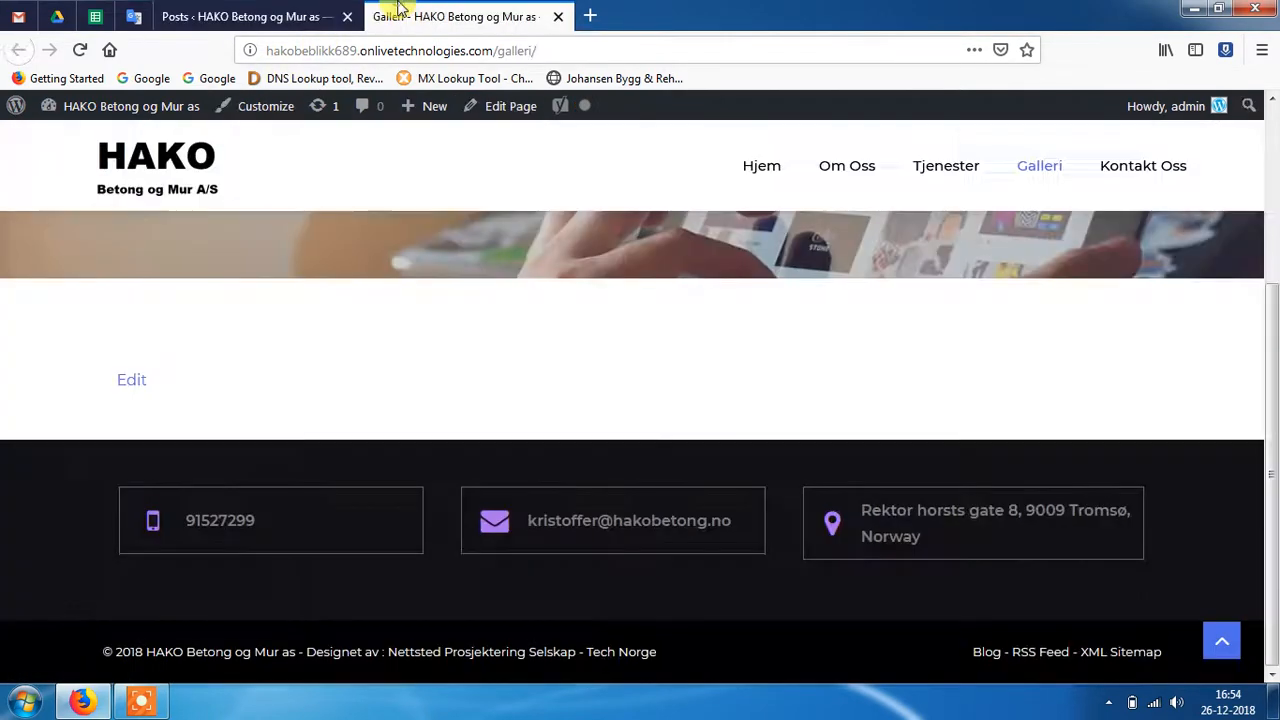
{"action": "left_click", "coordinate": [584, 106]}
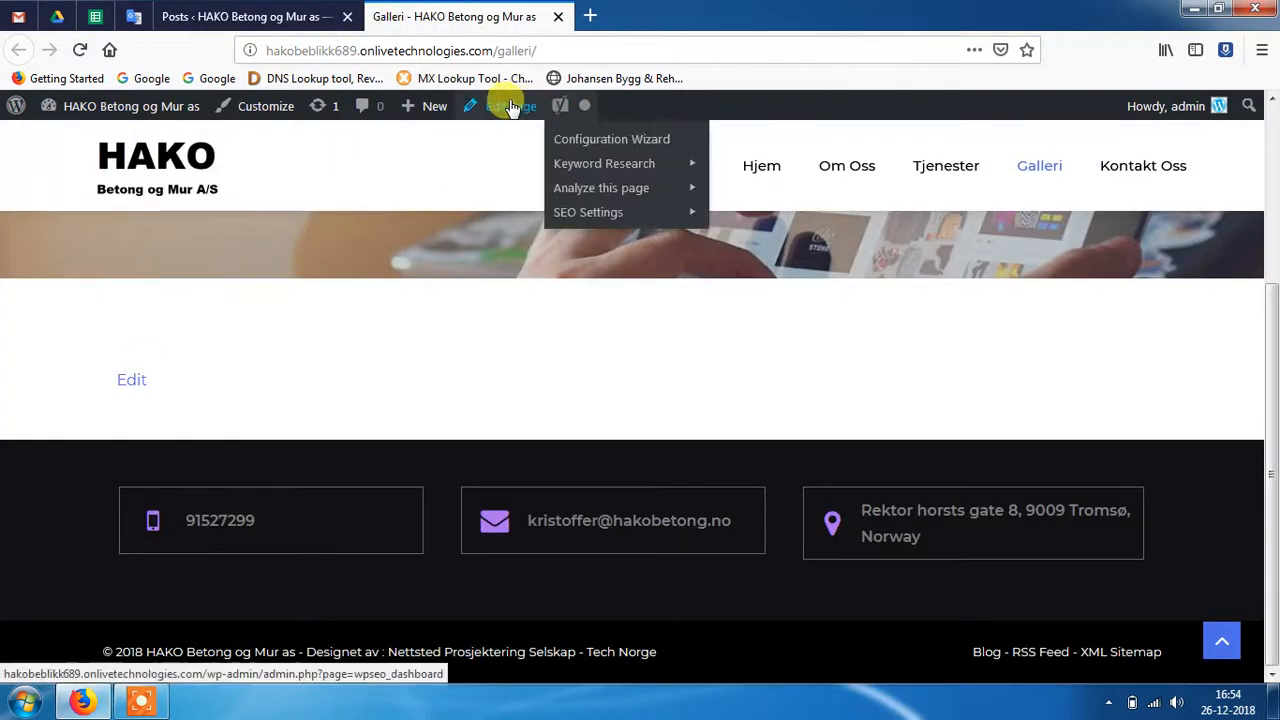
{"action": "left_click", "coordinate": [510, 106]}
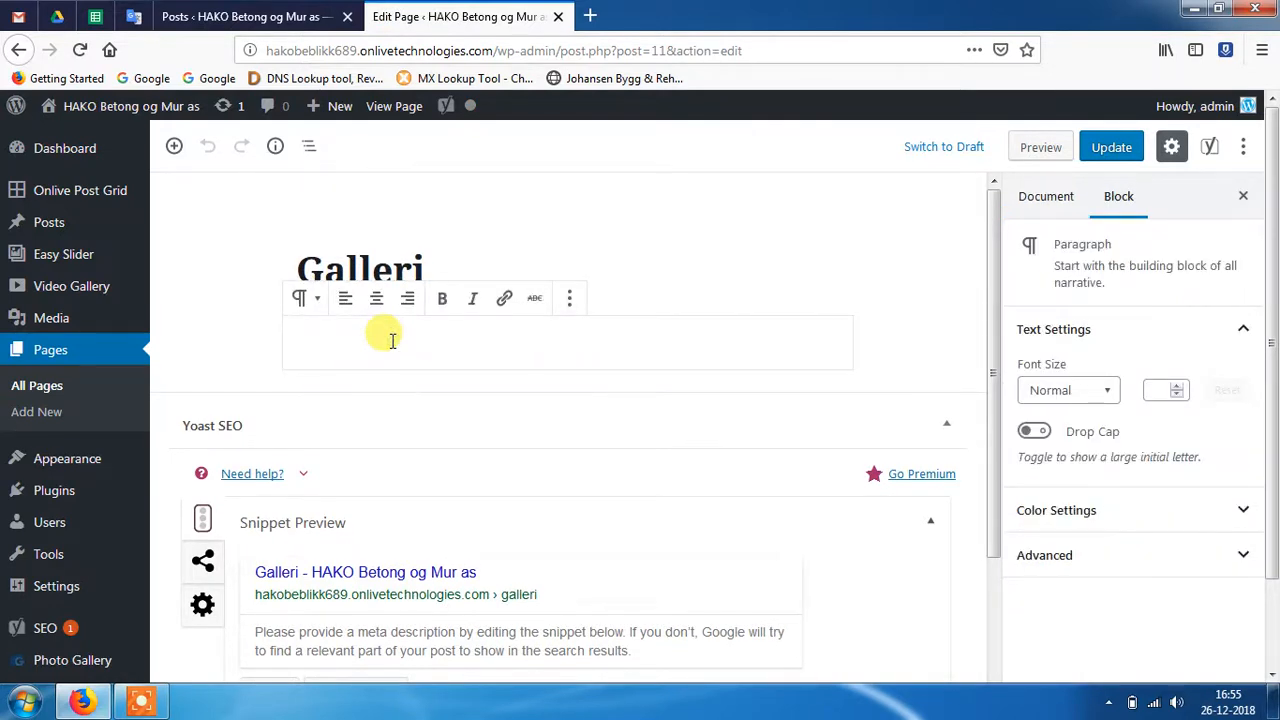
Step: Enter the shortcode [os_grid category="demo" style="image"] in the empty paragraph under the Galleri title
{"action": "left_click", "coordinate": [392, 342]}
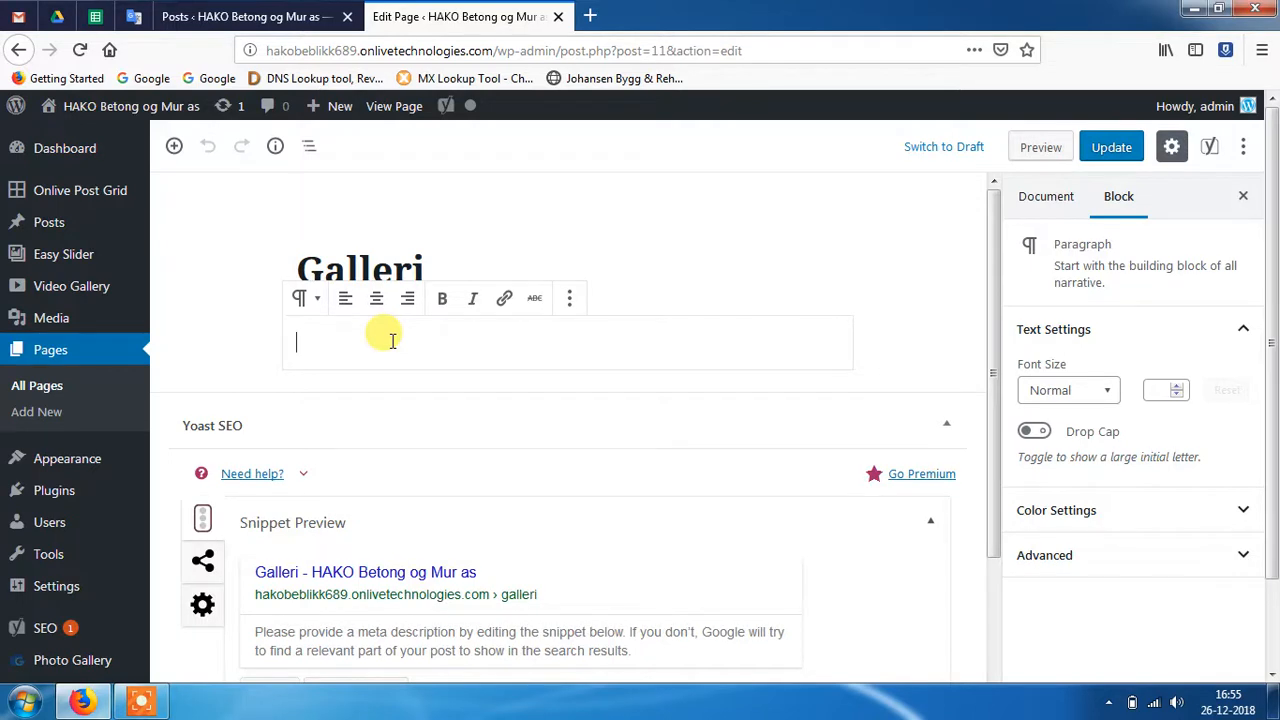
{"action": "type", "text": "[o"}
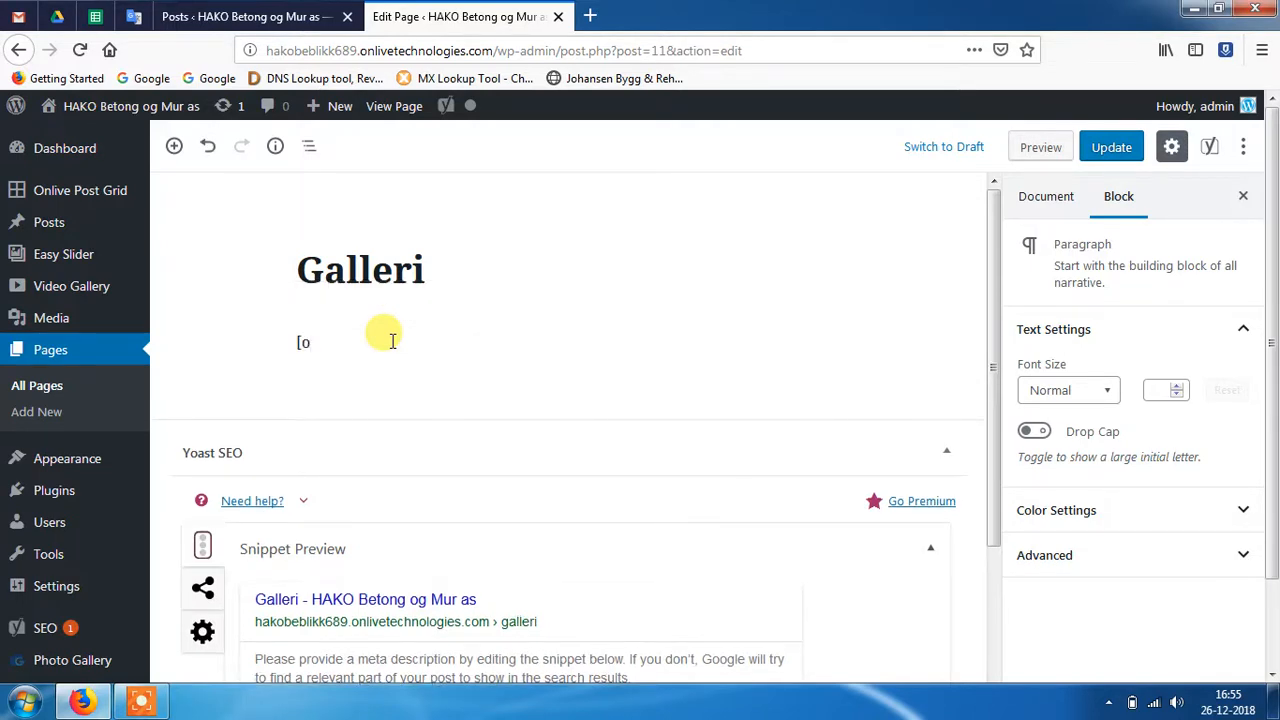
{"action": "type", "text": "s"}
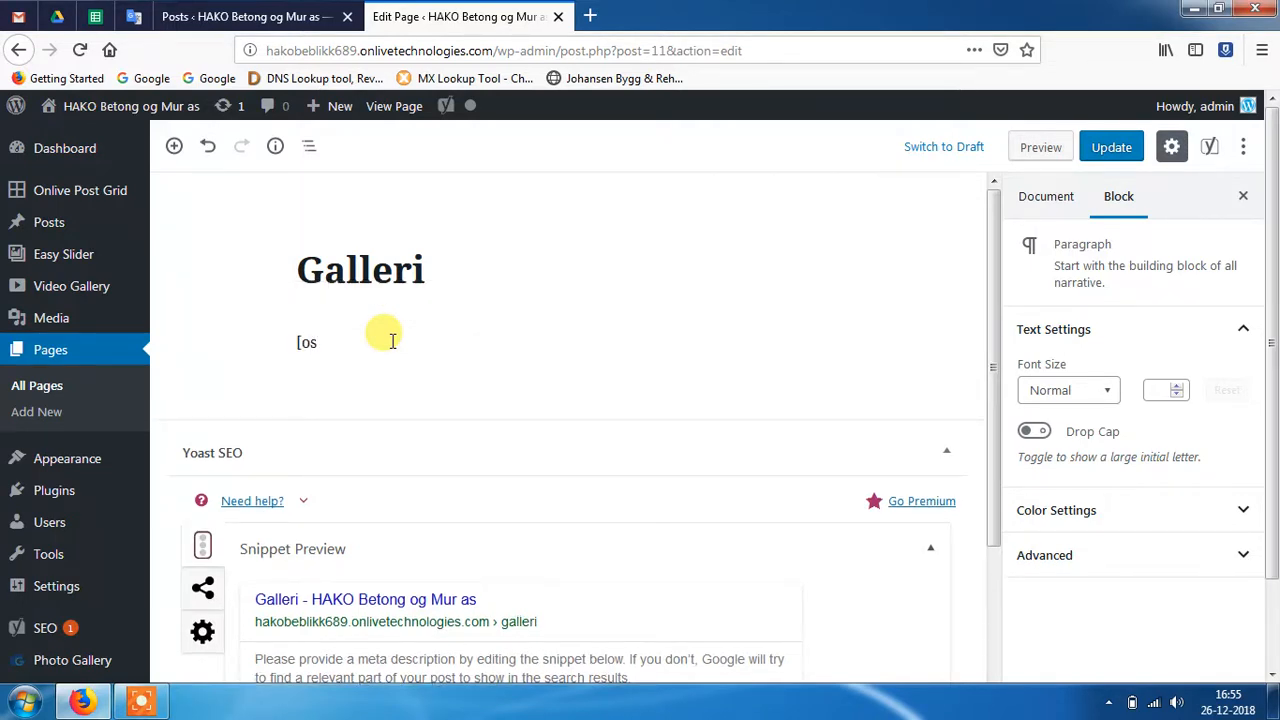
{"action": "type", "text": "_grid"}
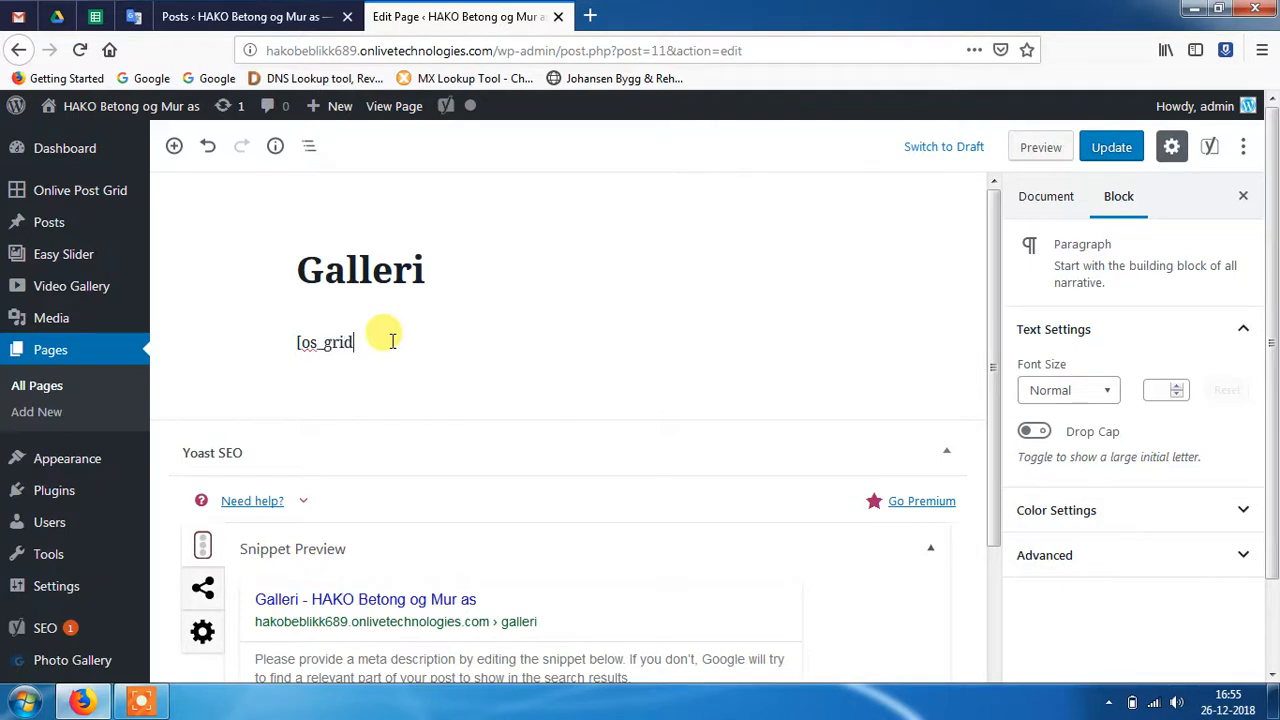
{"action": "type", "text": "cate"}
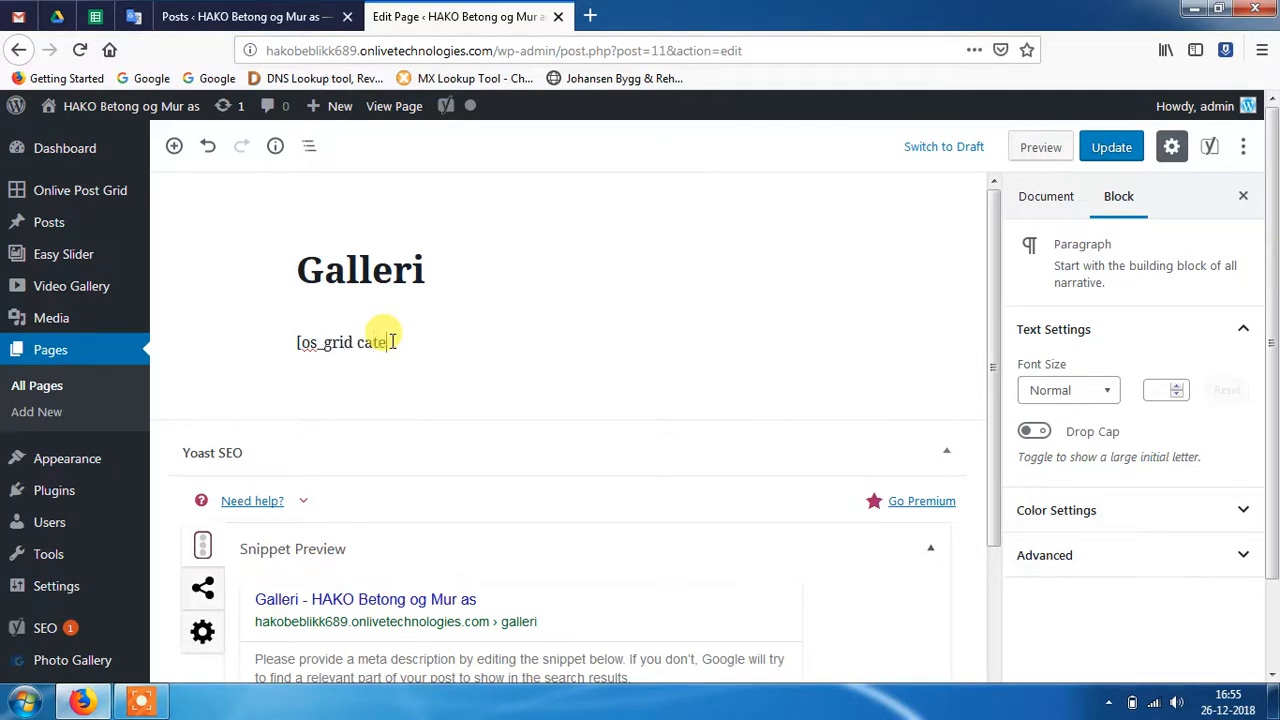
{"action": "type", "text": "g"}
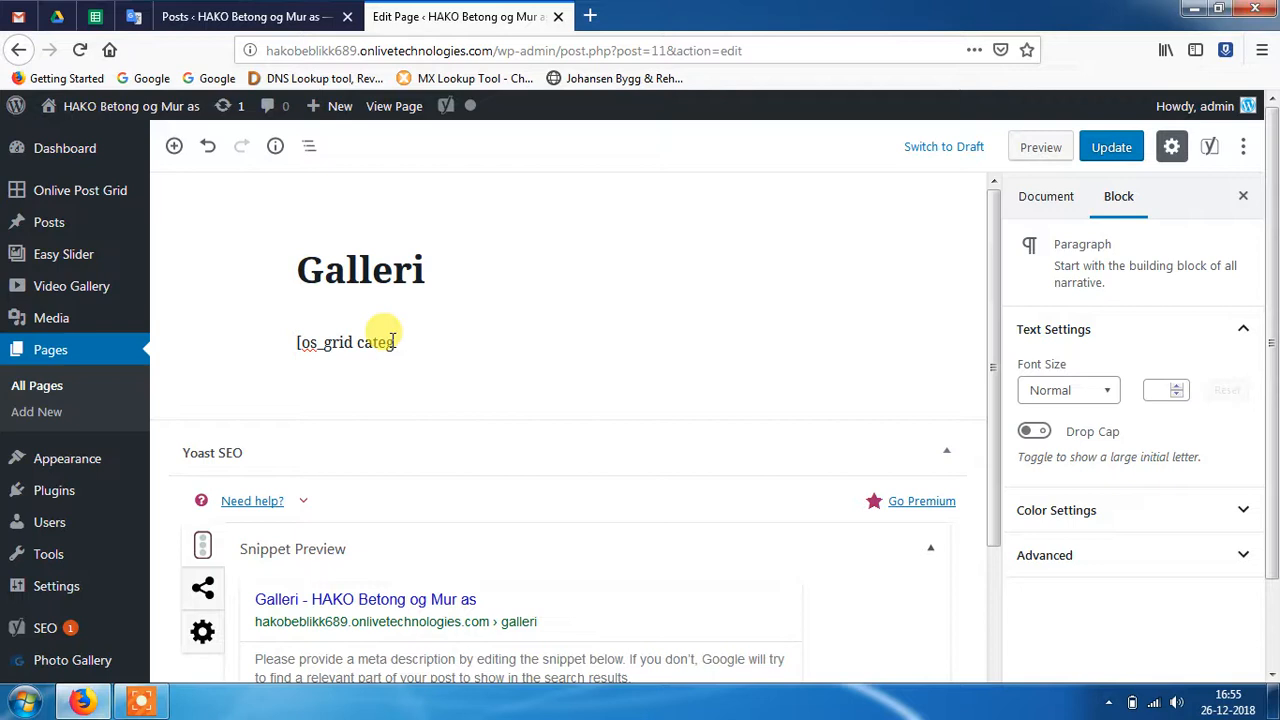
{"action": "type", "text": "ory=\""}
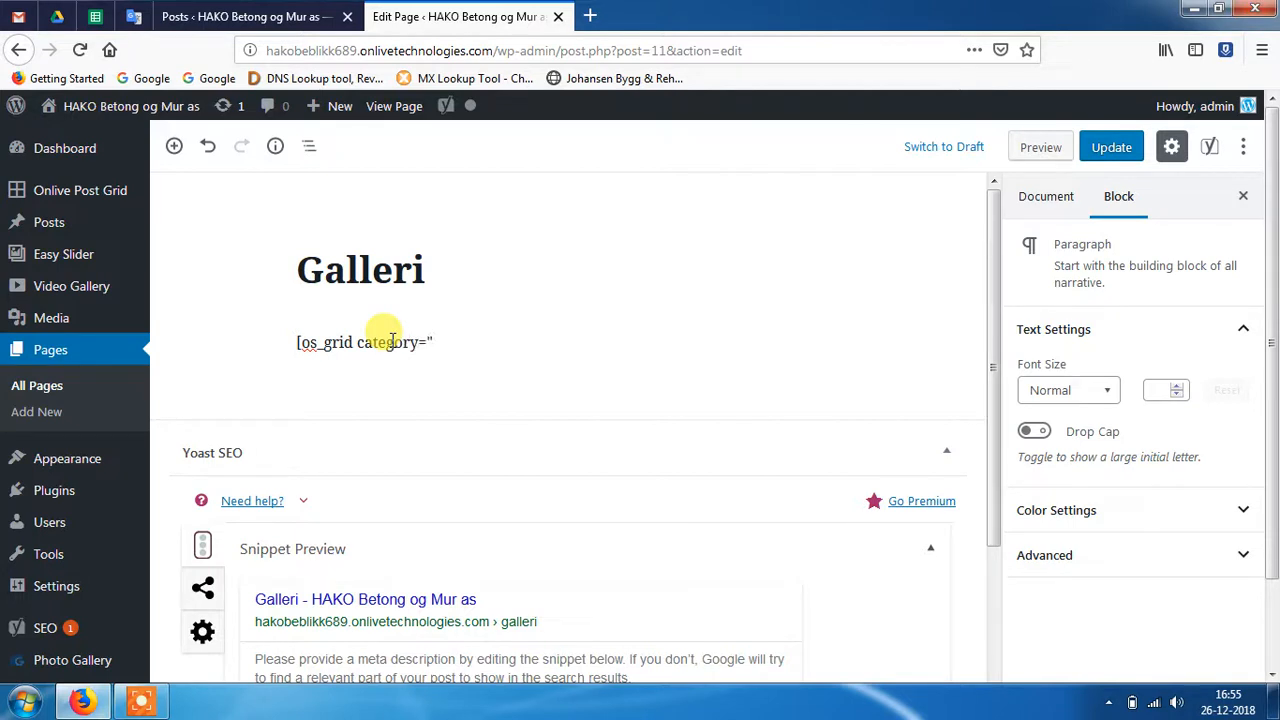
{"action": "type", "text": "demo"}
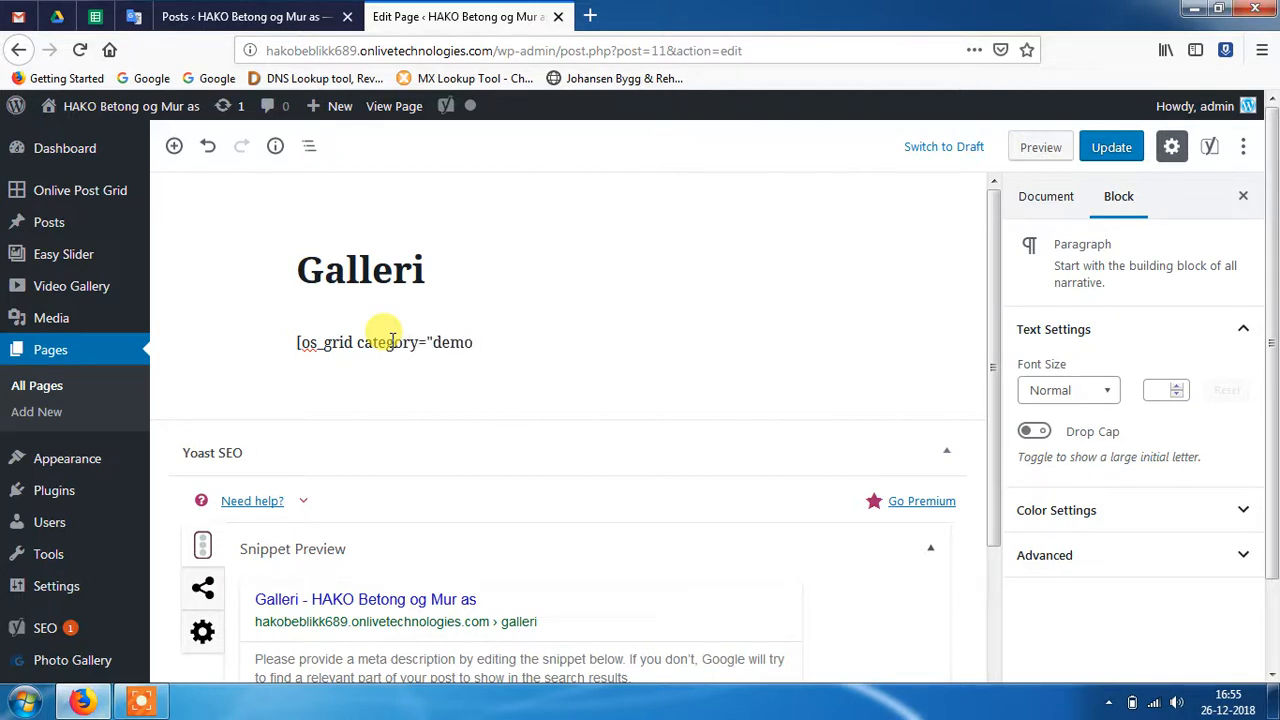
{"action": "type", "text": "style"}
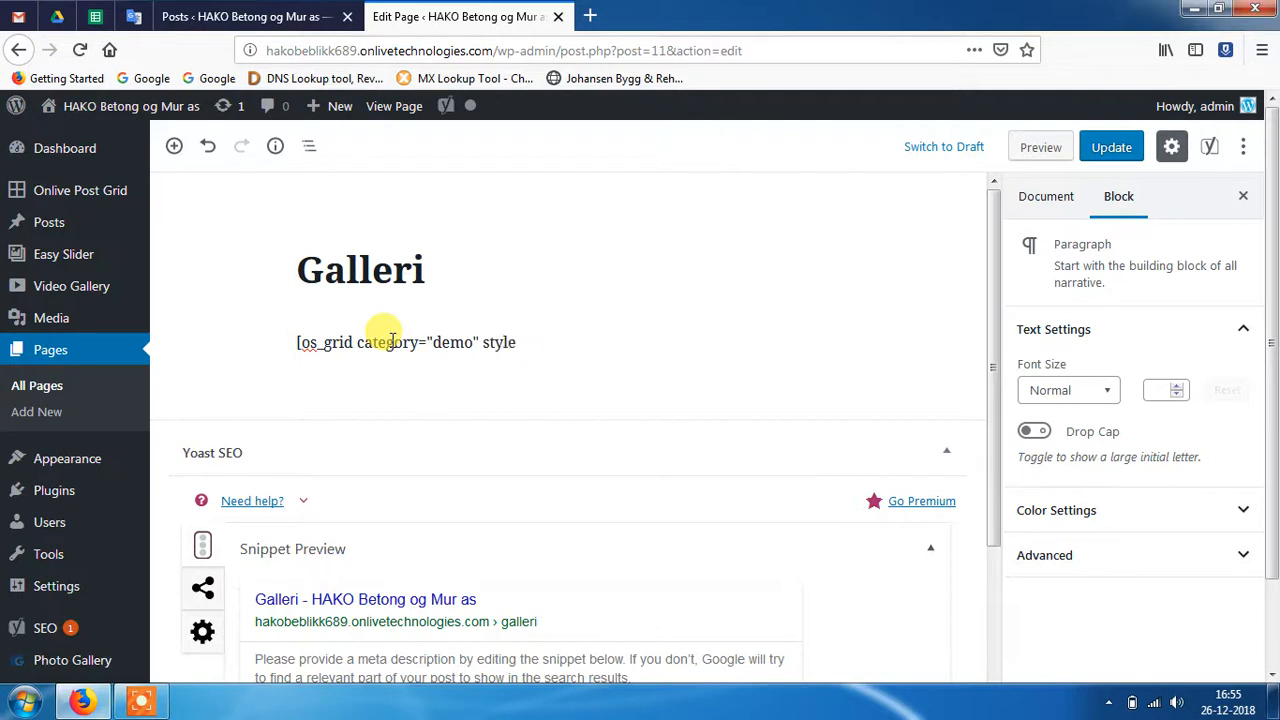
{"action": "type", "text": "="}
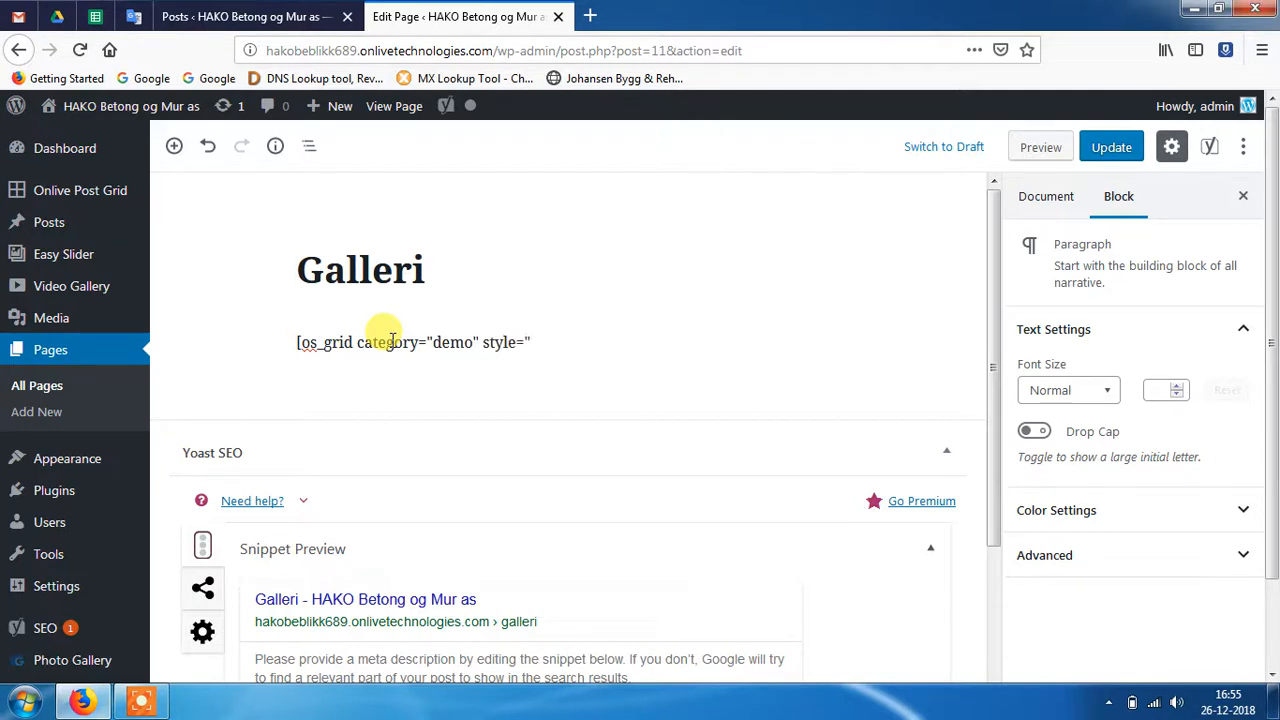
{"action": "type", "text": "ima"}
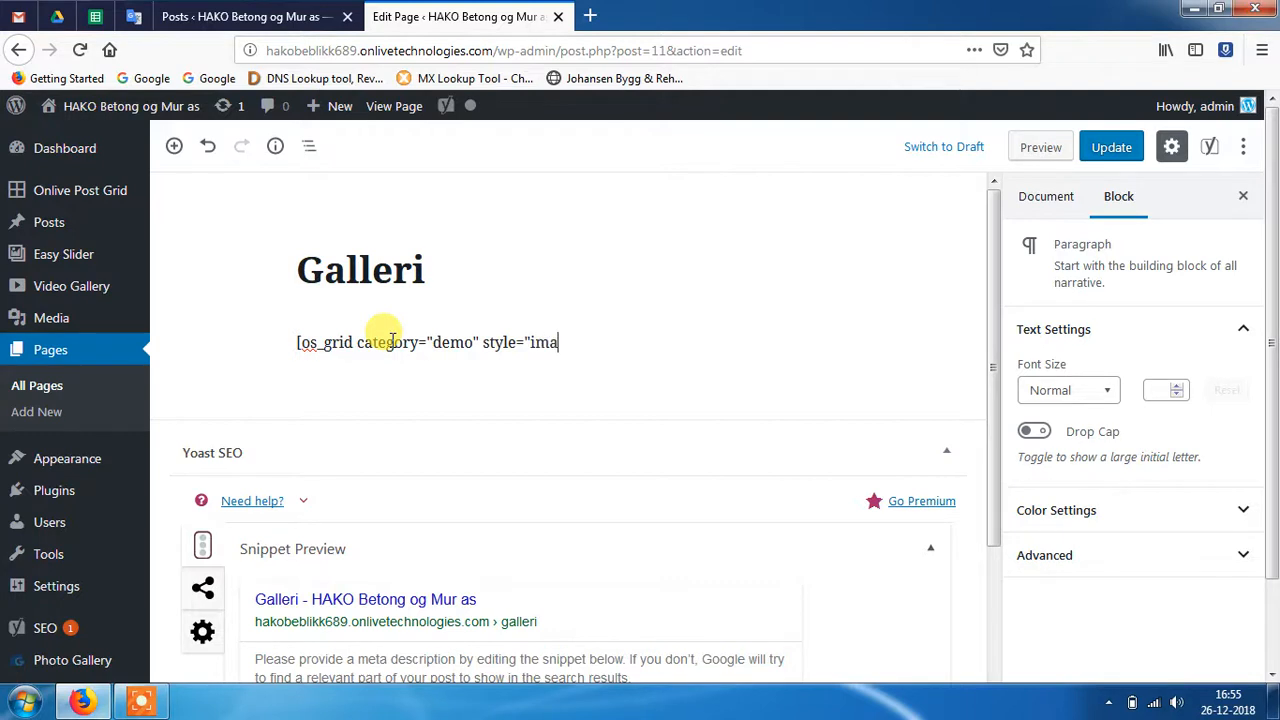
{"action": "type", "text": "ge\""}
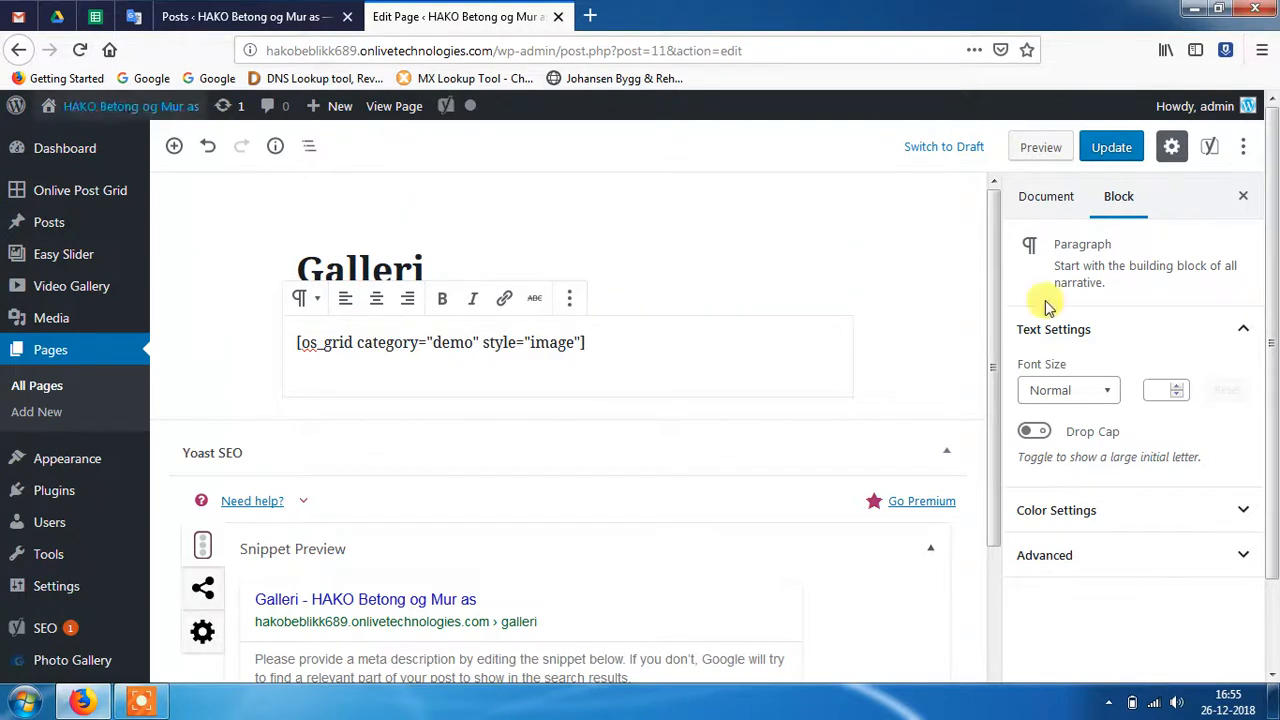
Step: Update the Galleri page and view the live grid of Gallery3, Gallery2 and Gallery1
{"action": "left_click", "coordinate": [1112, 148]}
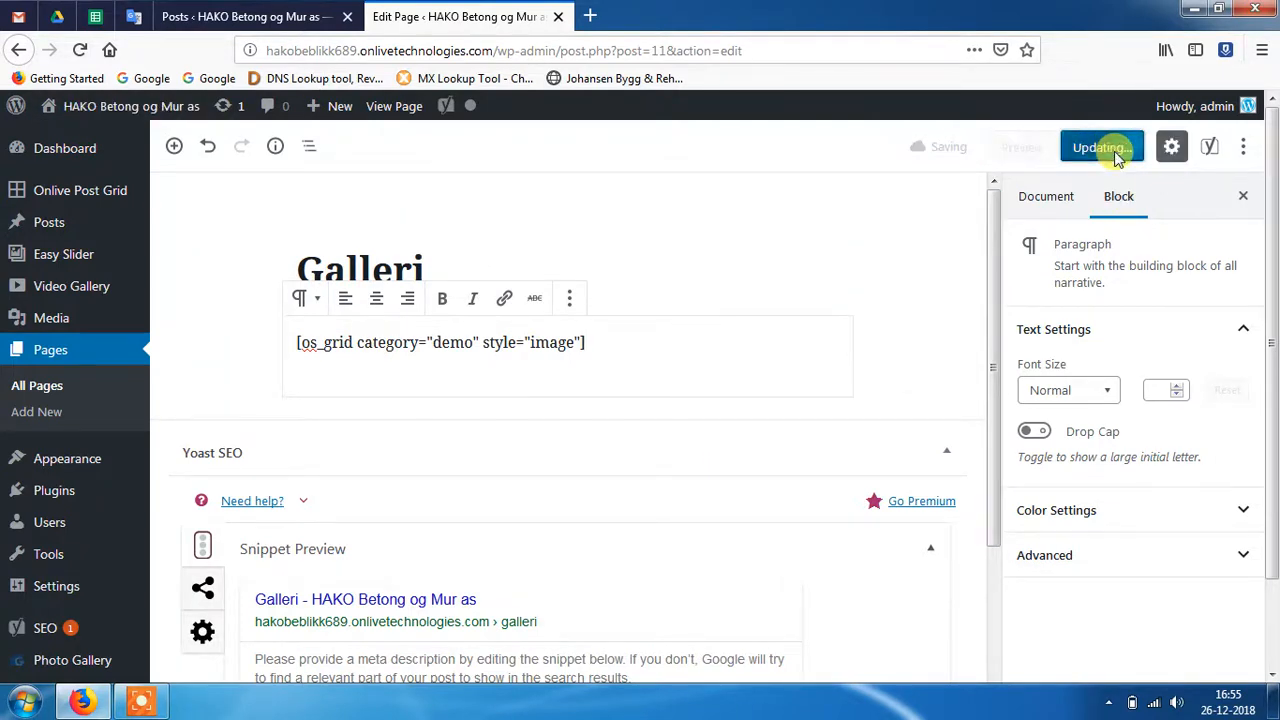
{"action": "left_click", "coordinate": [1100, 148]}
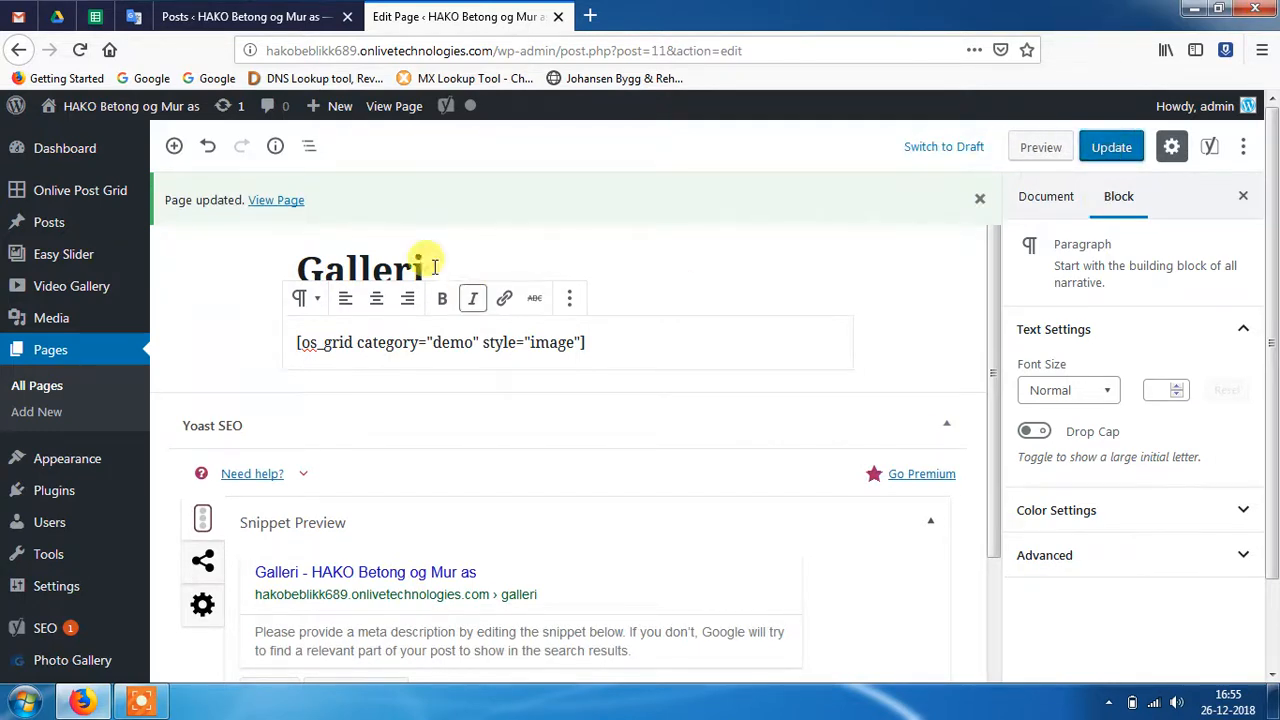
{"action": "left_click", "coordinate": [1112, 148]}
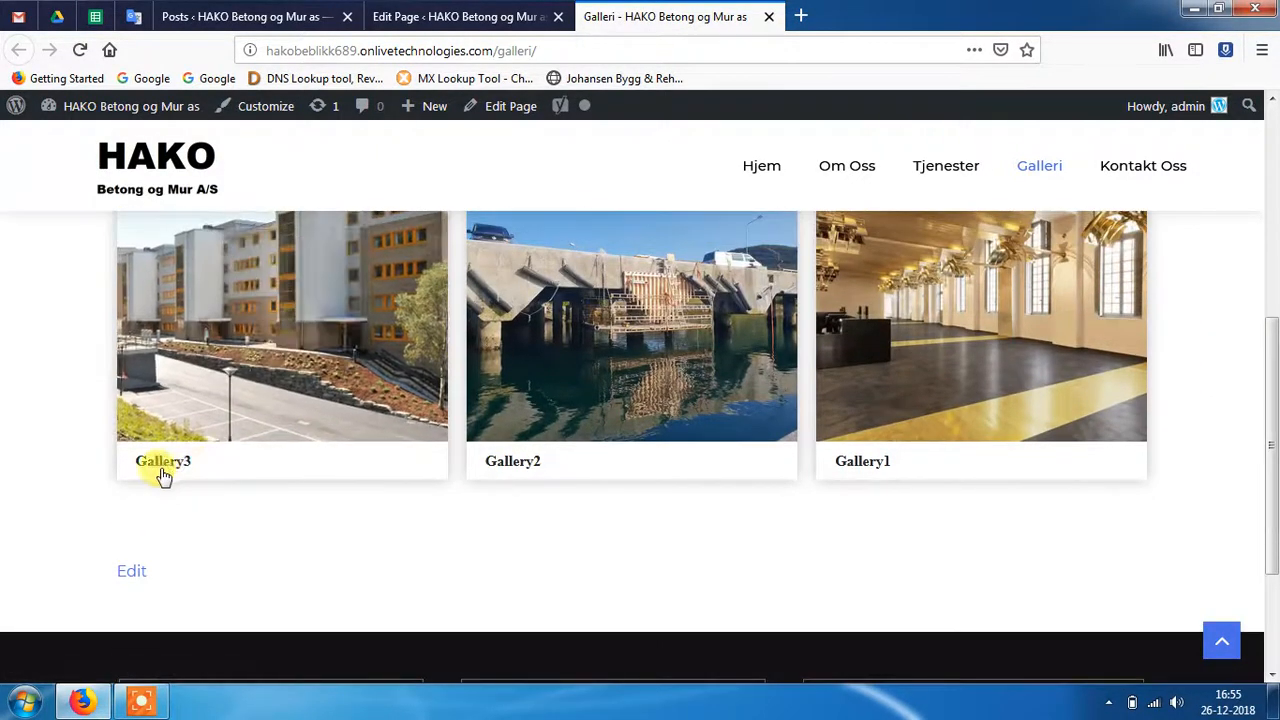
Step: Open Gallery3 from the grid and scroll through its building photo gallery to the Gallery2 link
{"action": "left_click", "coordinate": [162, 460]}
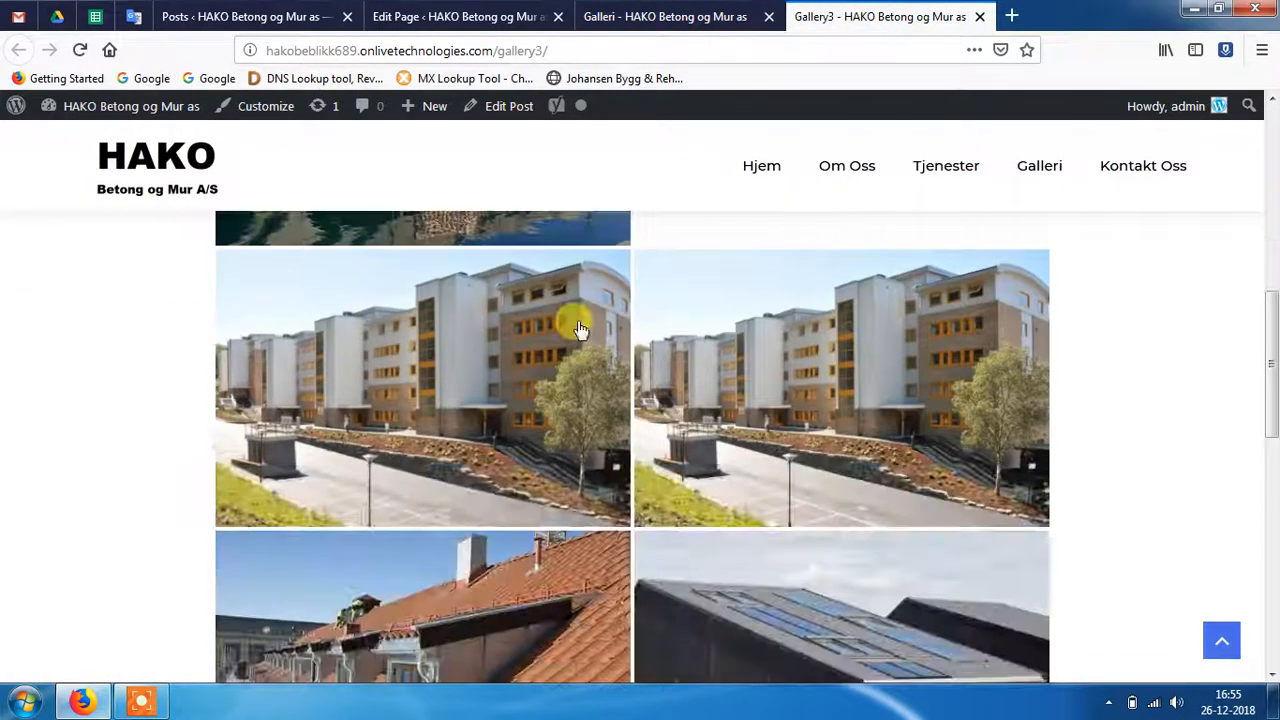
{"action": "scroll", "scroll_direction": "down", "scroll_amount": 3}
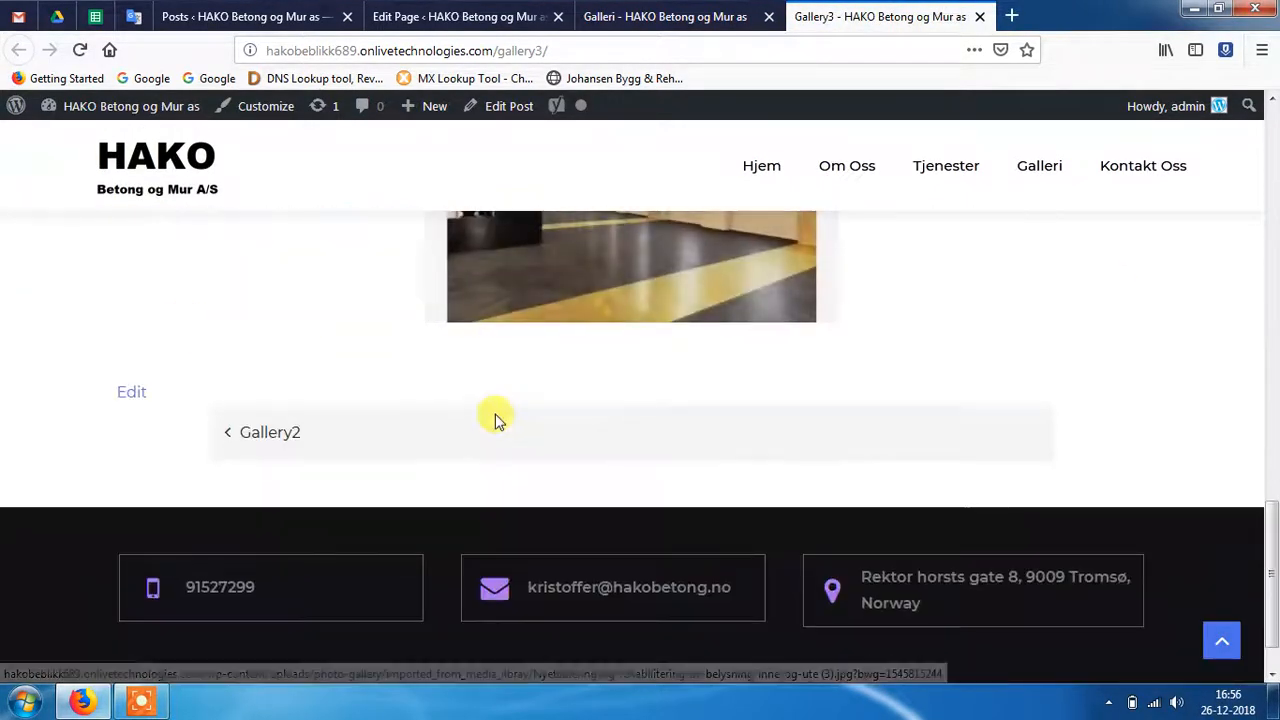
{"action": "scroll", "scroll_direction": "down", "scroll_amount": 3}
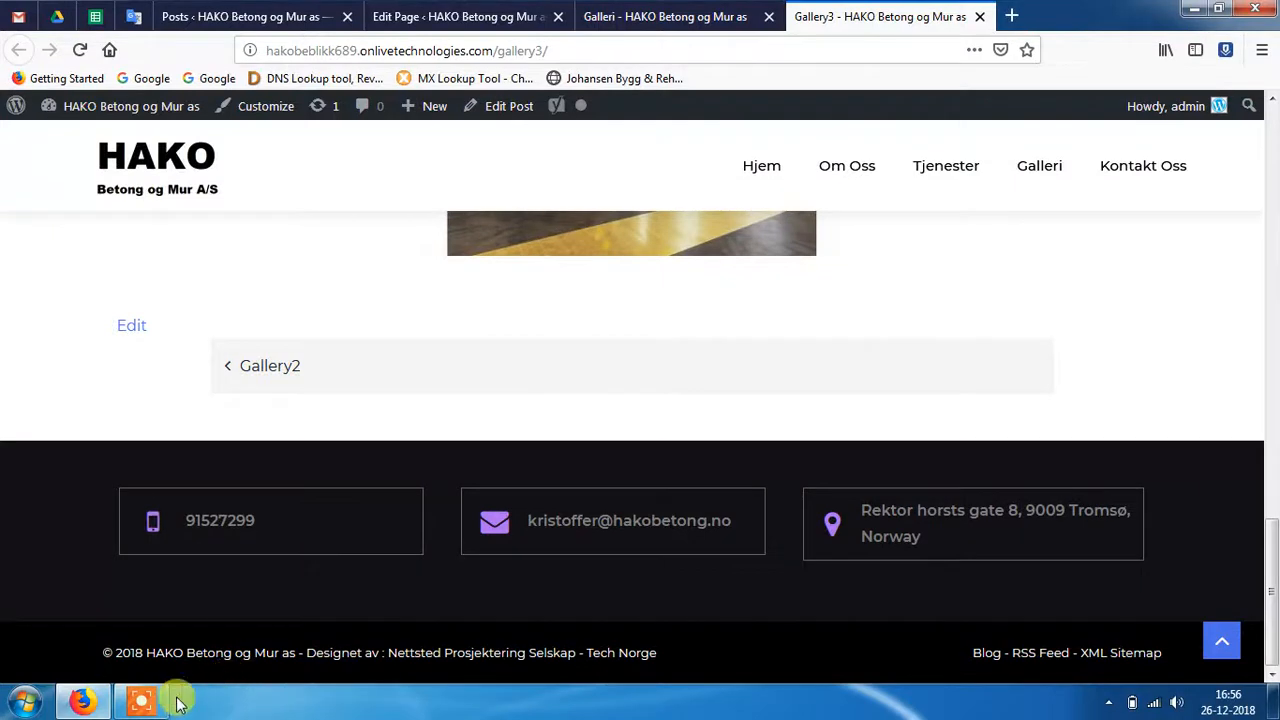
{"action": "left_click", "coordinate": [140, 700]}
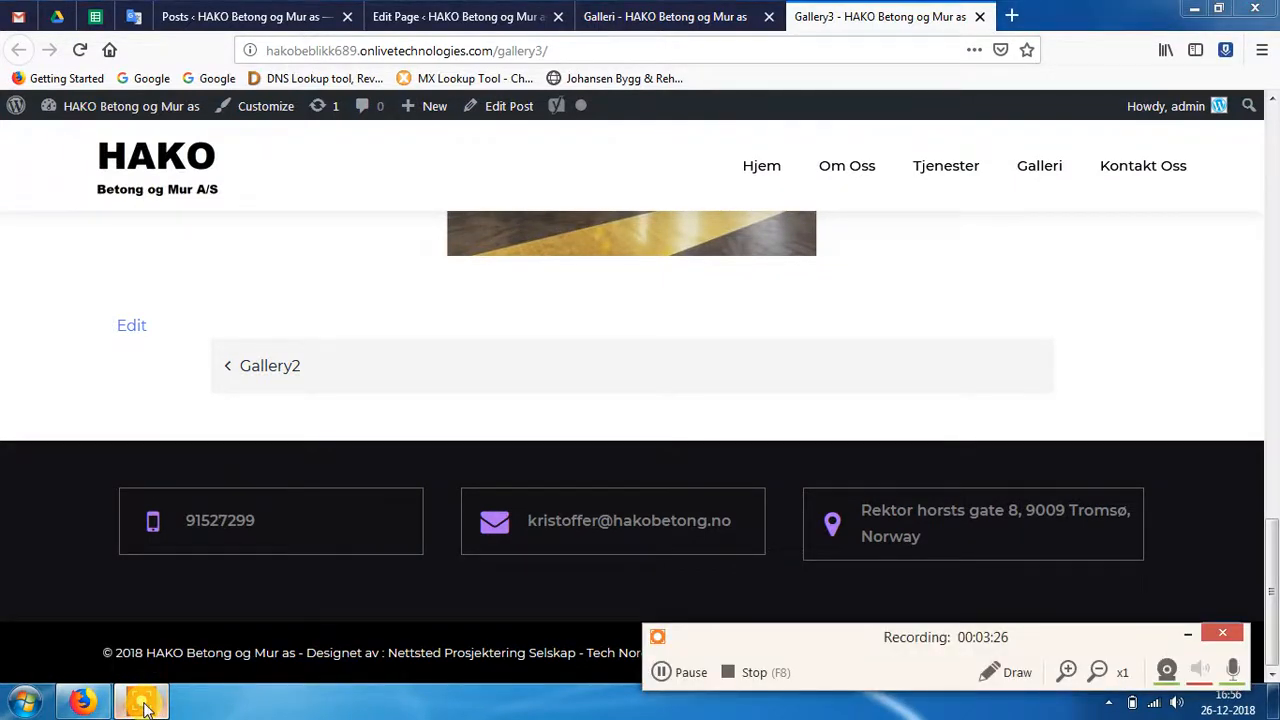
{"action": "mouse_move", "coordinate": [580, 696]}
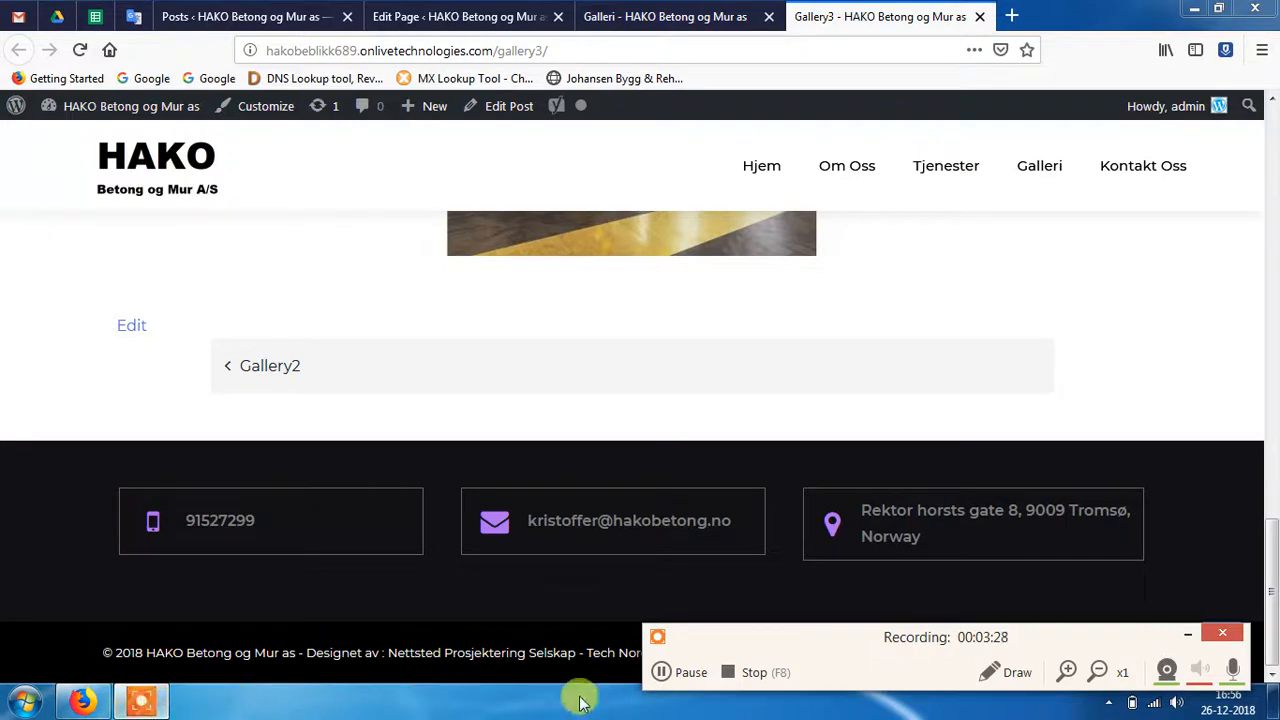